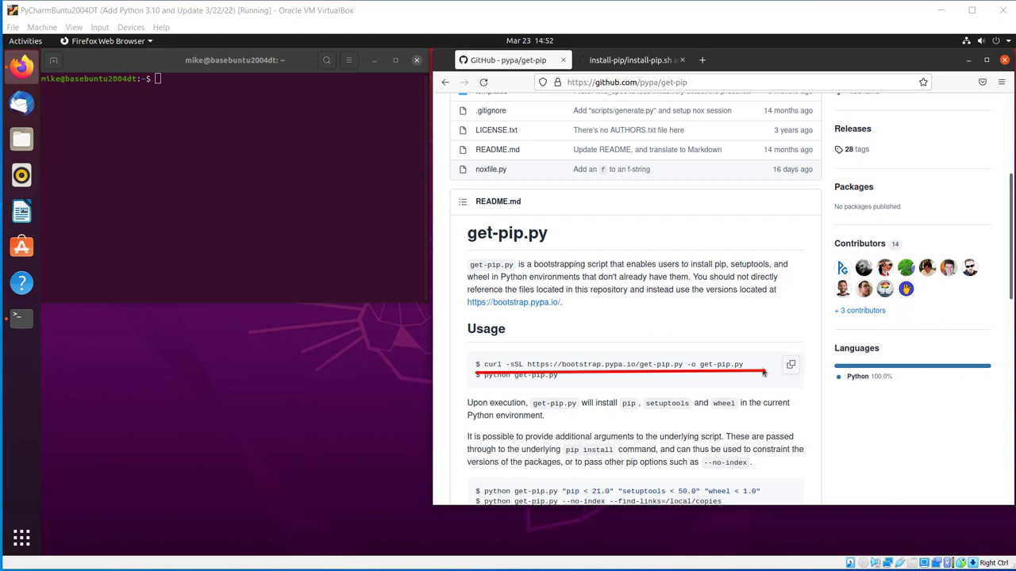
mouse_move(750, 365)
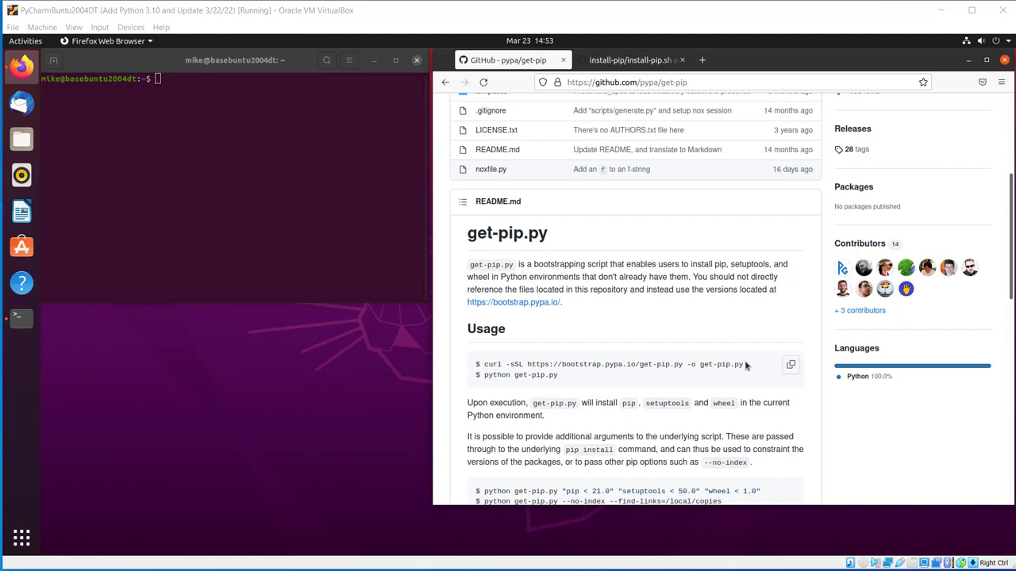
mouse_move(300, 484)
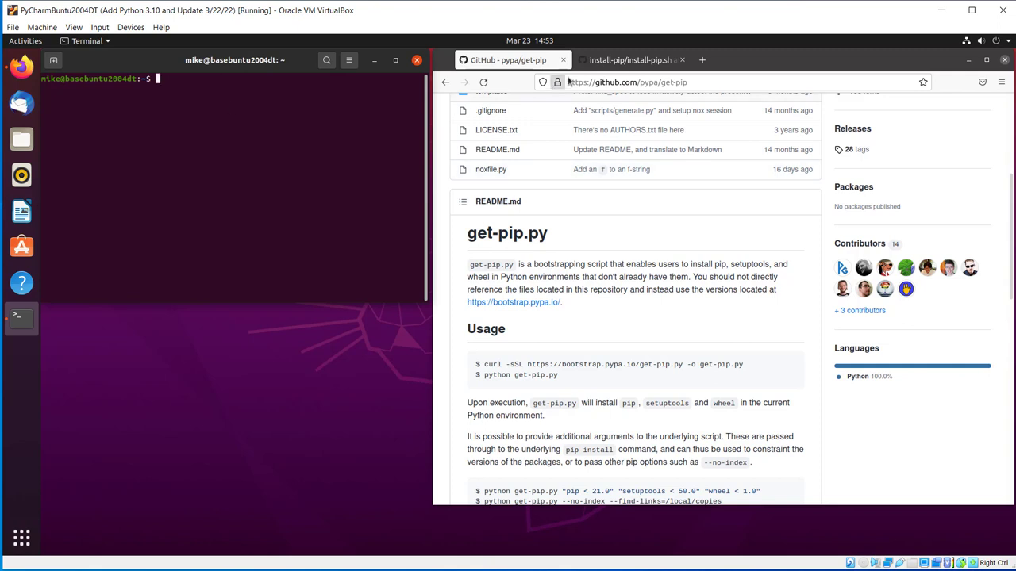
Run the install-pip.sh apt update and upgrade command in the terminal.
left_click(627, 60)
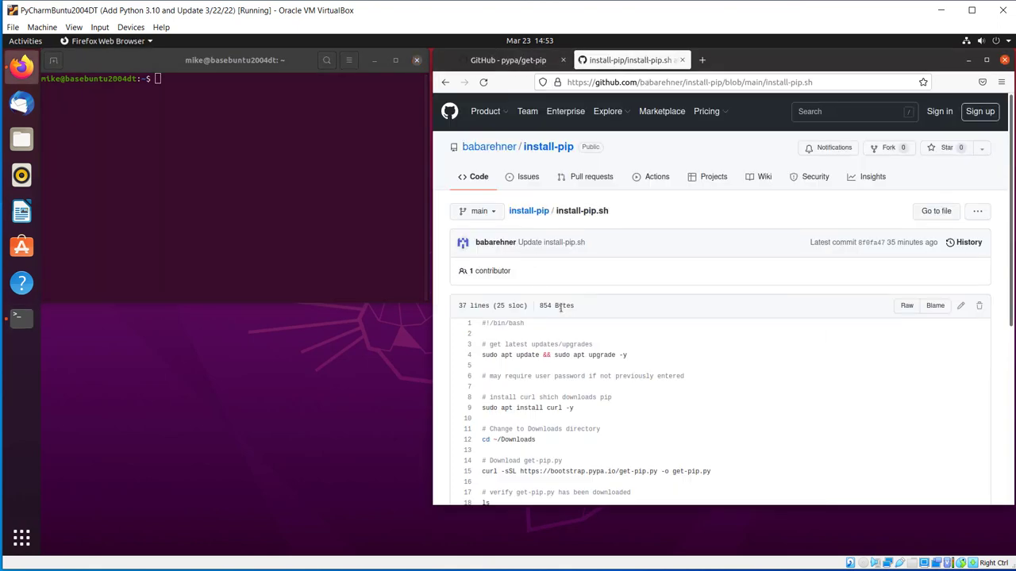
mouse_move(629, 357)
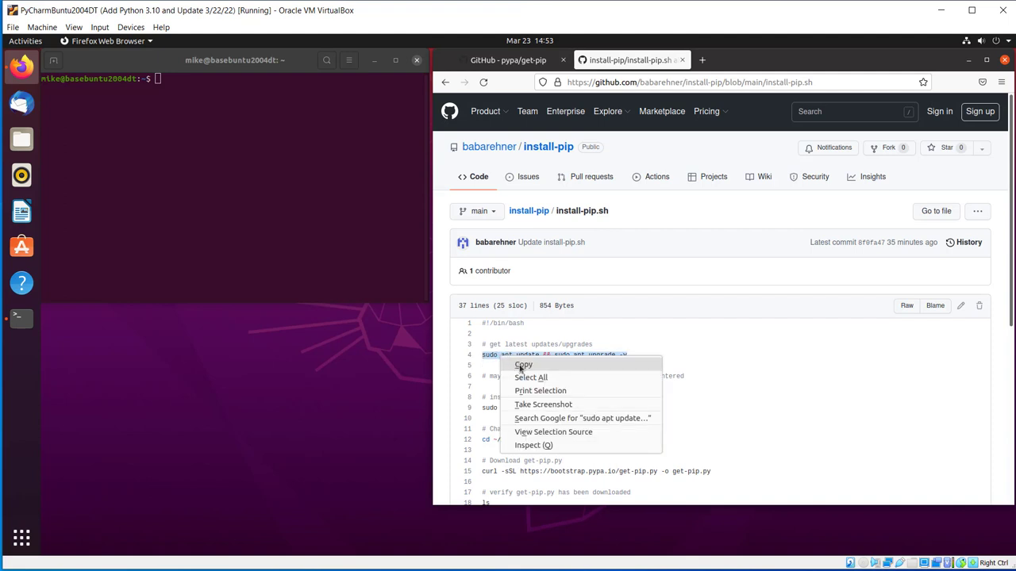
left_click(523, 365)
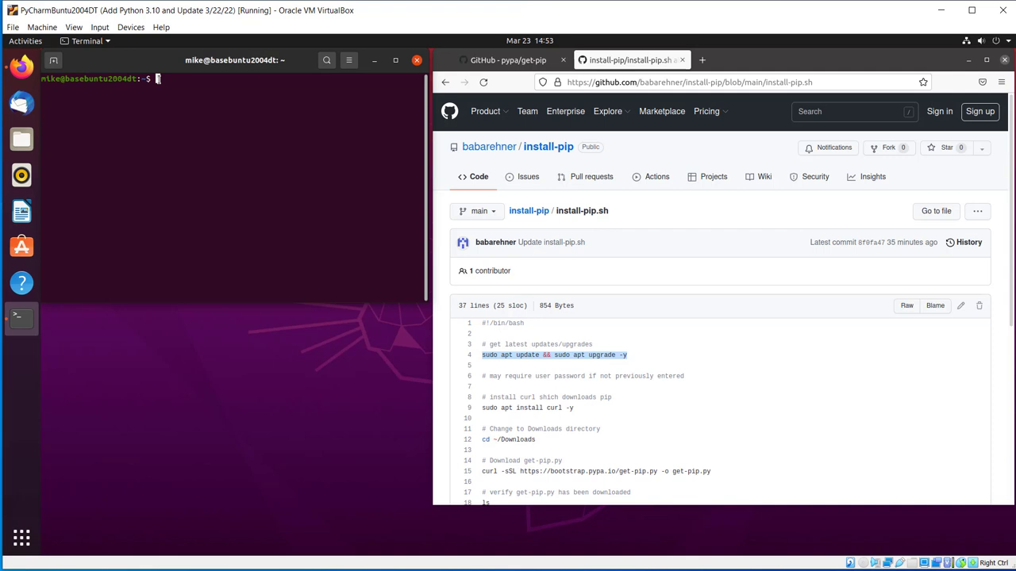
right_click(157, 79)
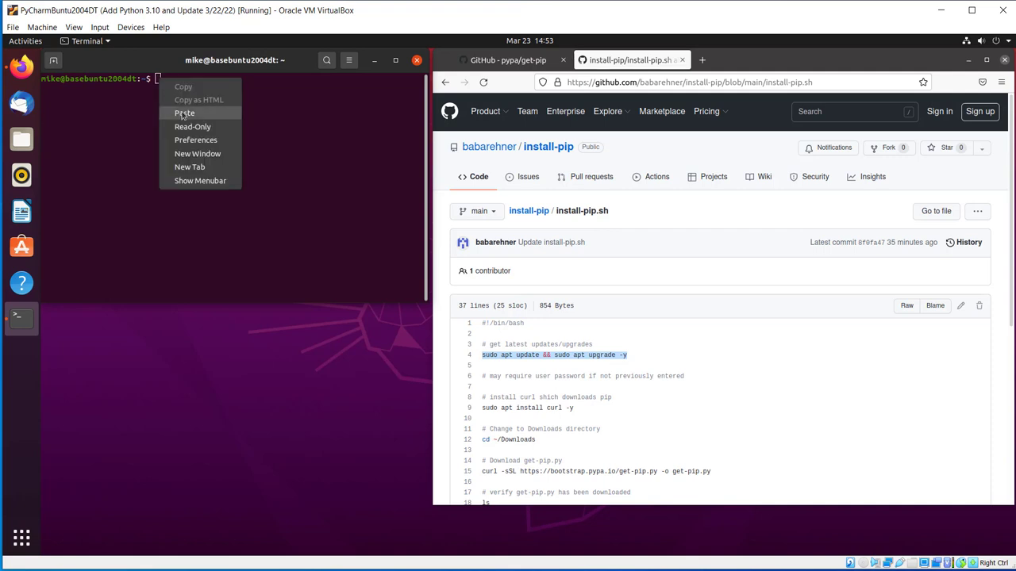
left_click(184, 113)
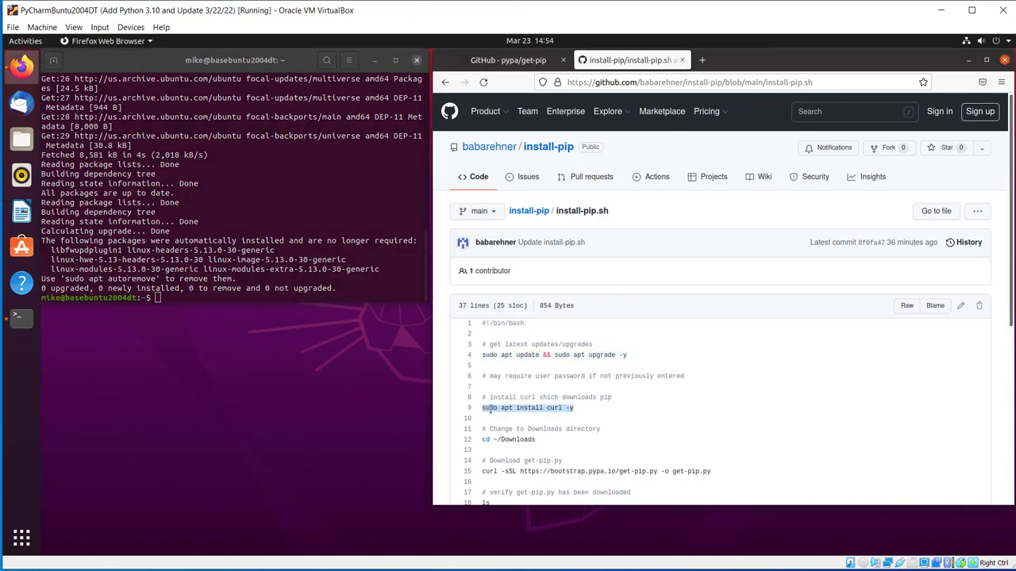
mouse_move(282, 356)
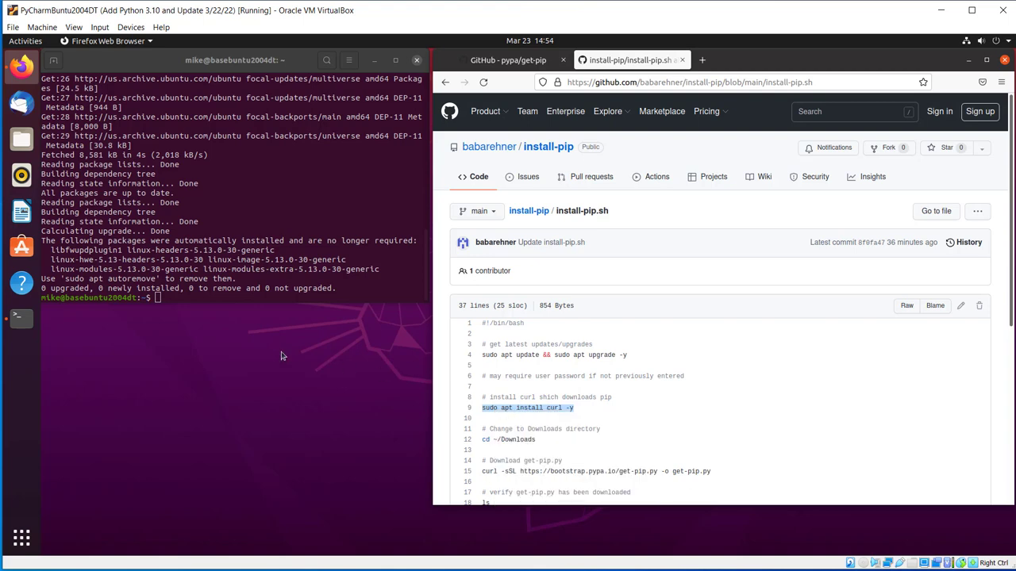
Enter 'sudo apt install curl -y' at the terminal prompt.
type("sudo apt install curl -y")
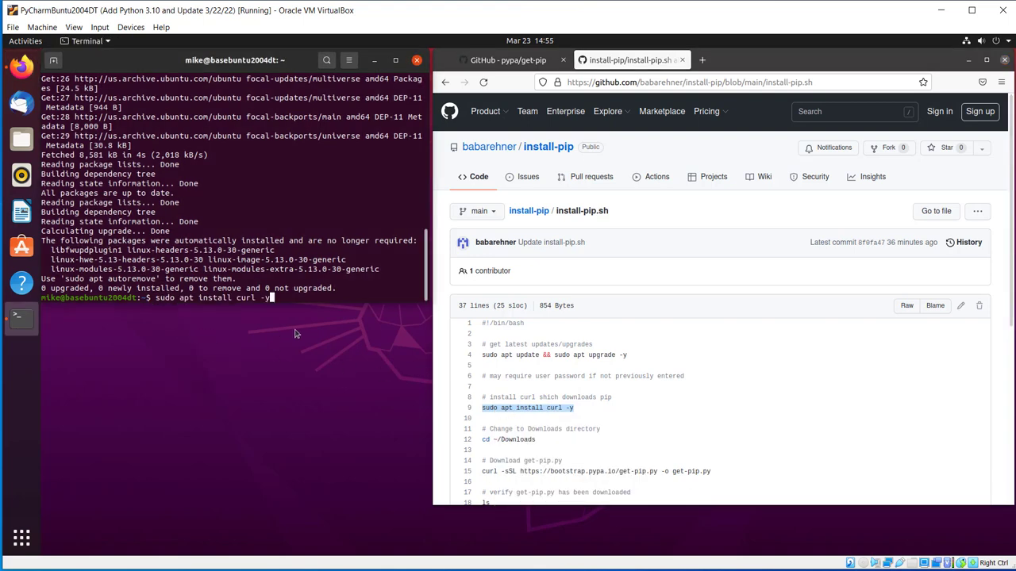
mouse_move(300, 333)
type("cd Downloads/")
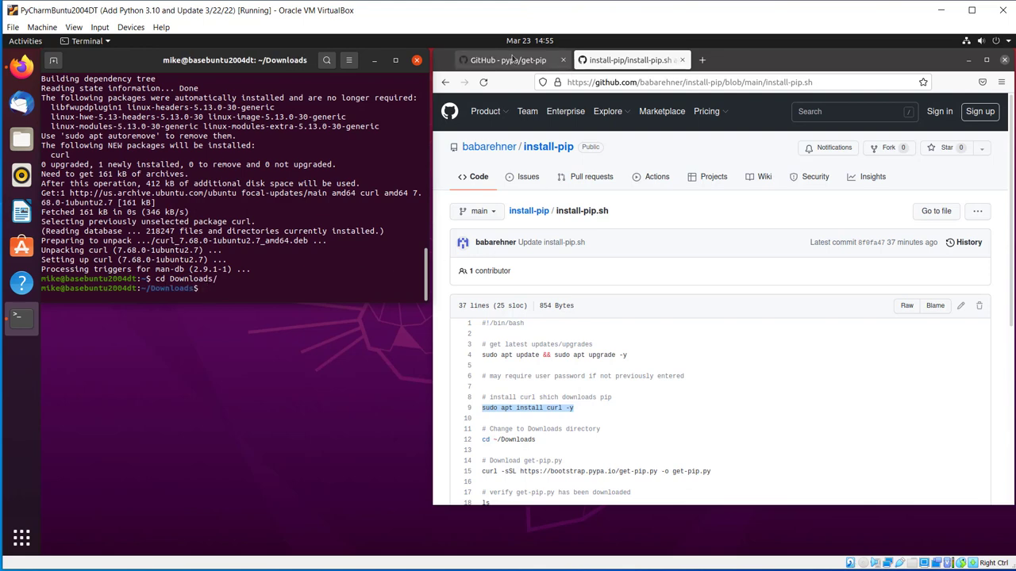
Download get-pip.py with the get-pip curl command, then list the folder with ls.
left_click(508, 60)
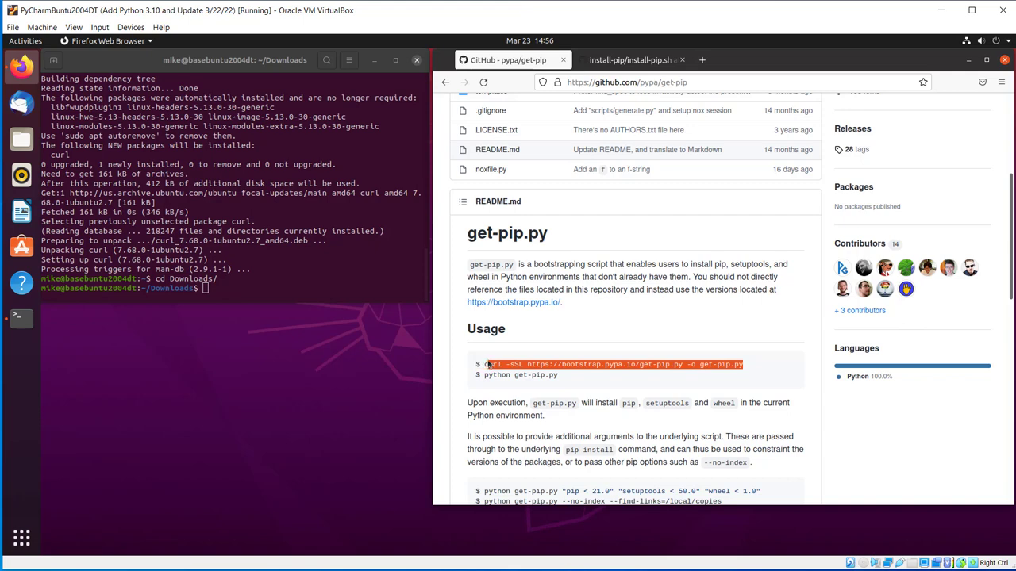
right_click(492, 364)
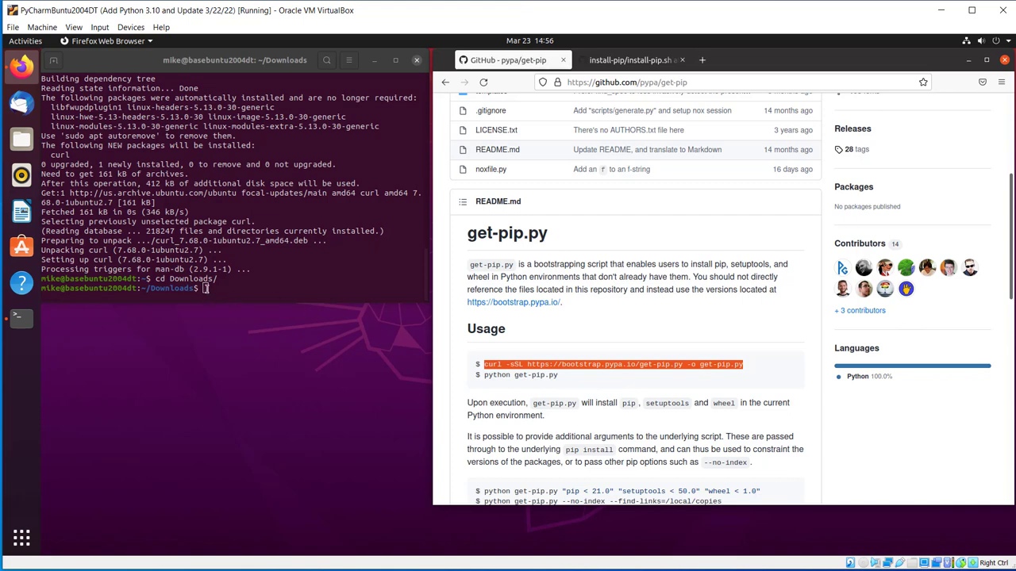
right_click(203, 288)
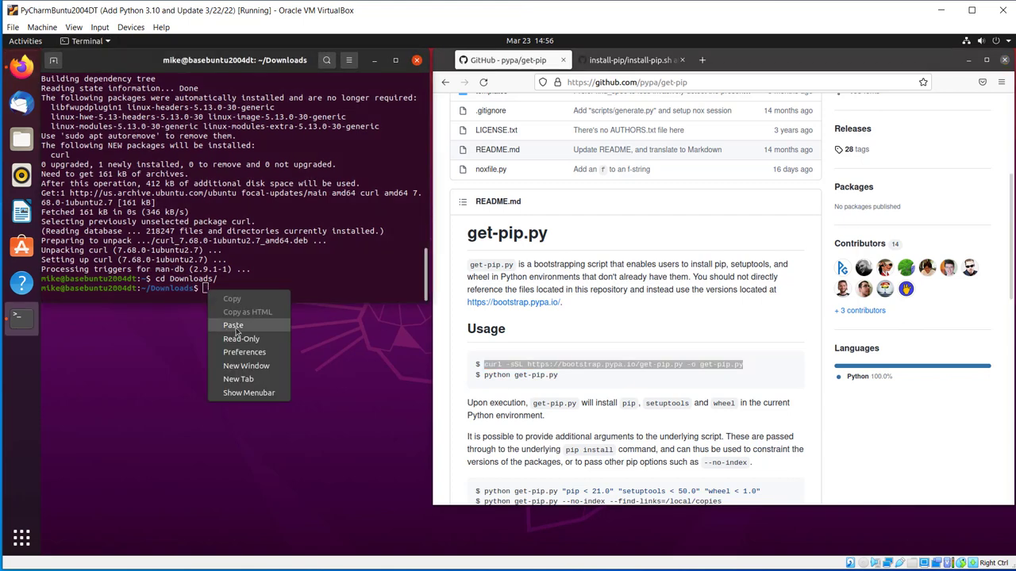
left_click(233, 325)
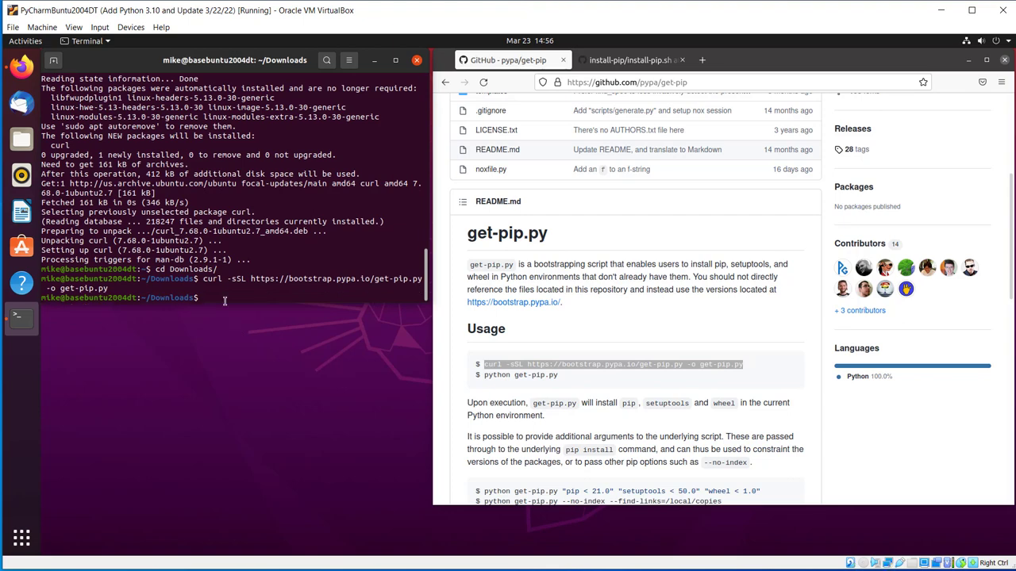
mouse_move(254, 299)
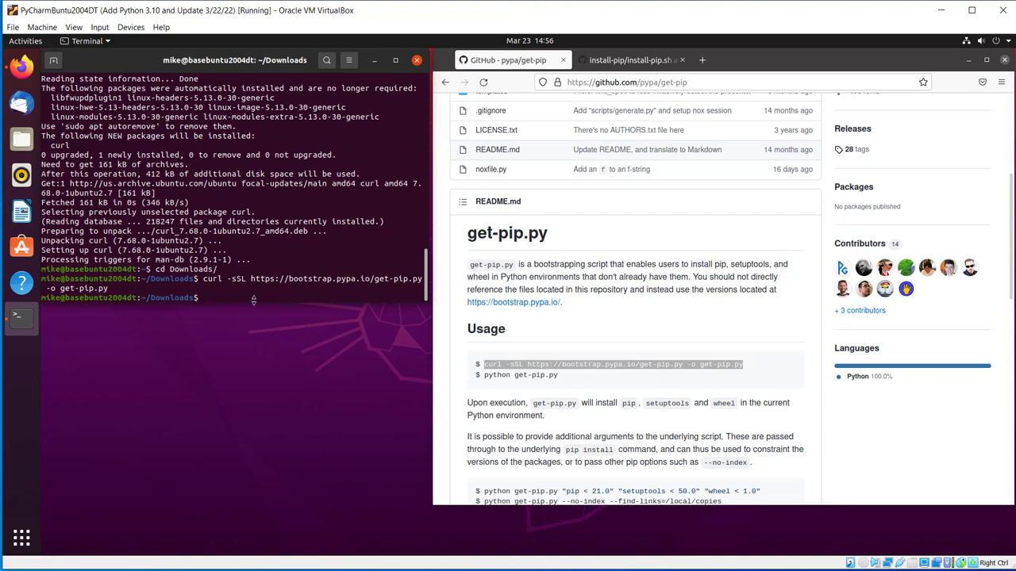
type("ls")
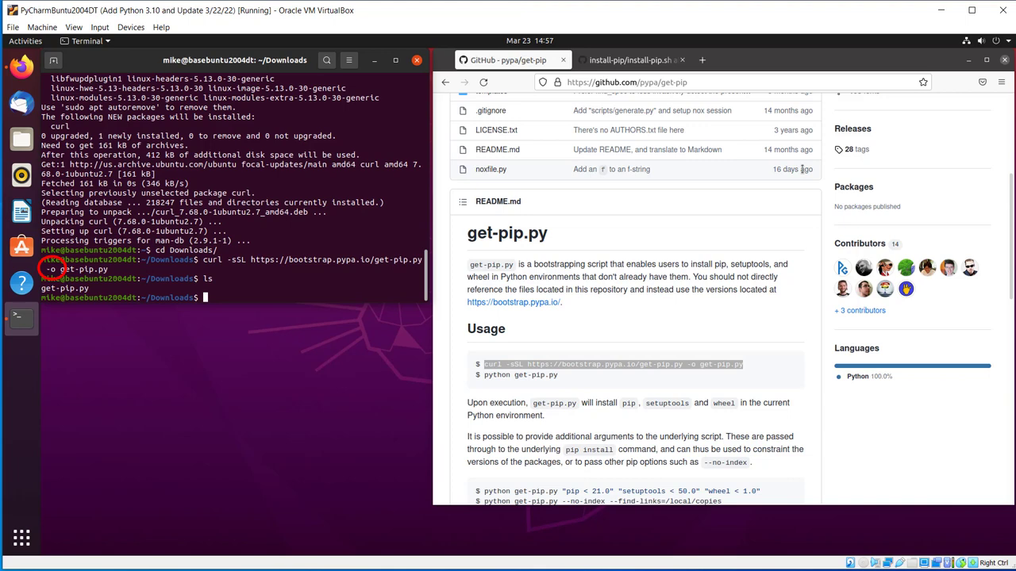
Install python3-distutils using the command from line 21 of install-pip.sh.
left_click(629, 59)
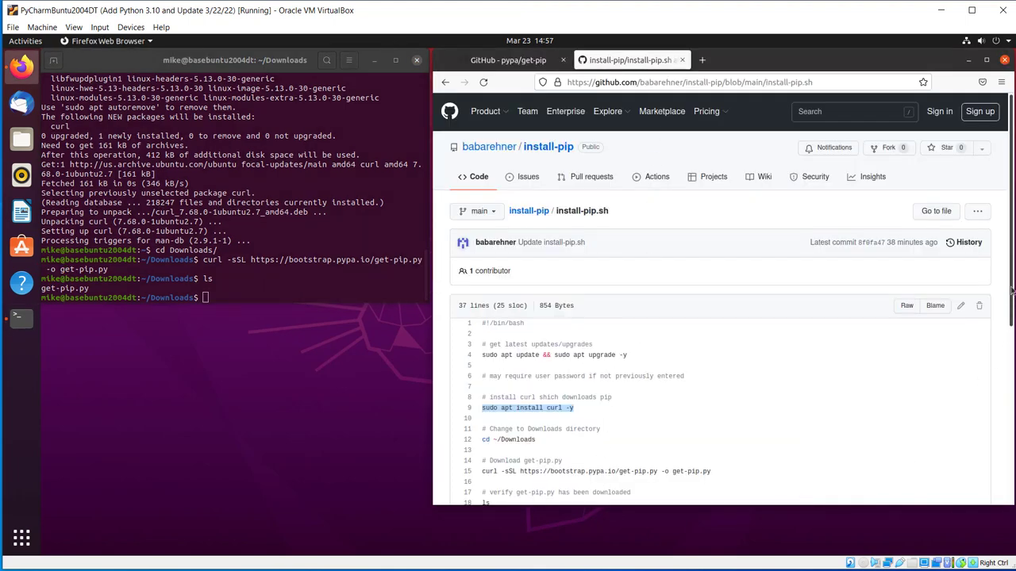
scroll("down", 3)
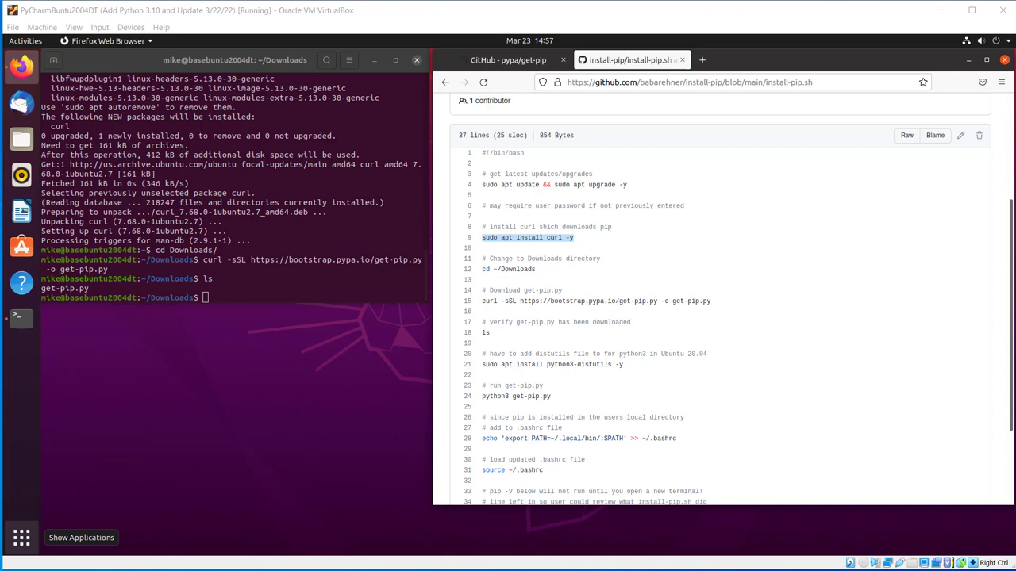
mouse_move(629, 364)
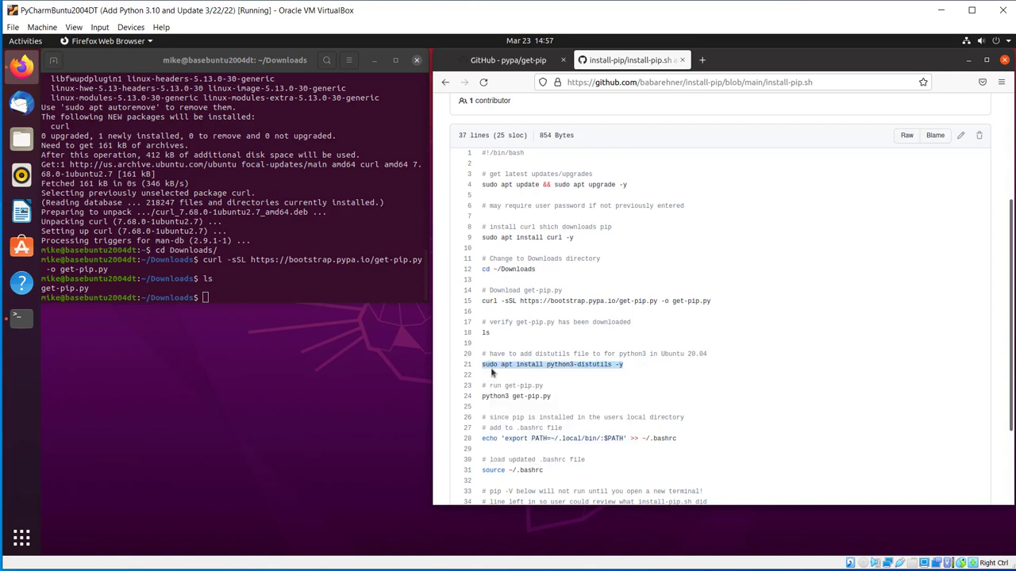
right_click(205, 297)
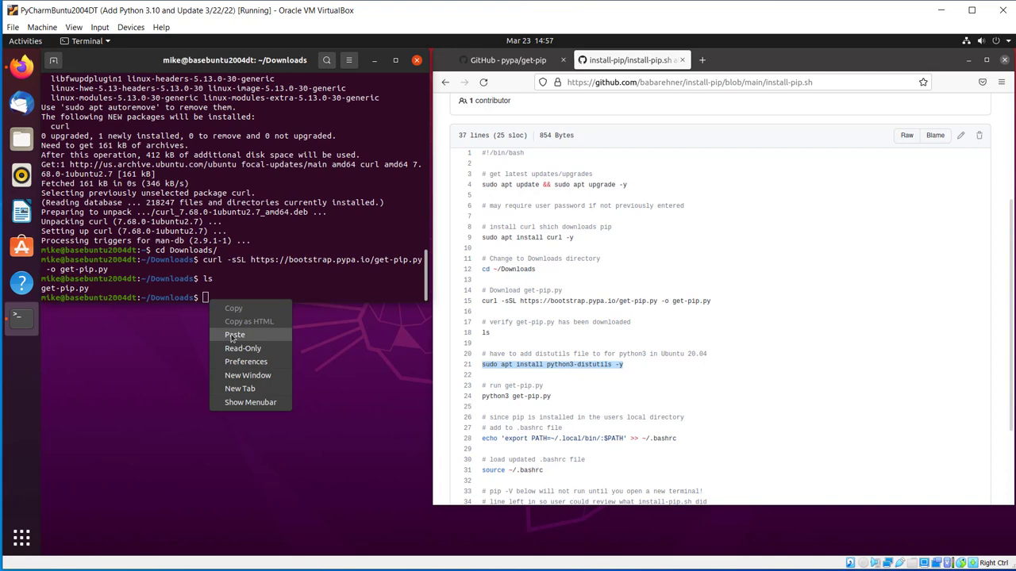
left_click(234, 334)
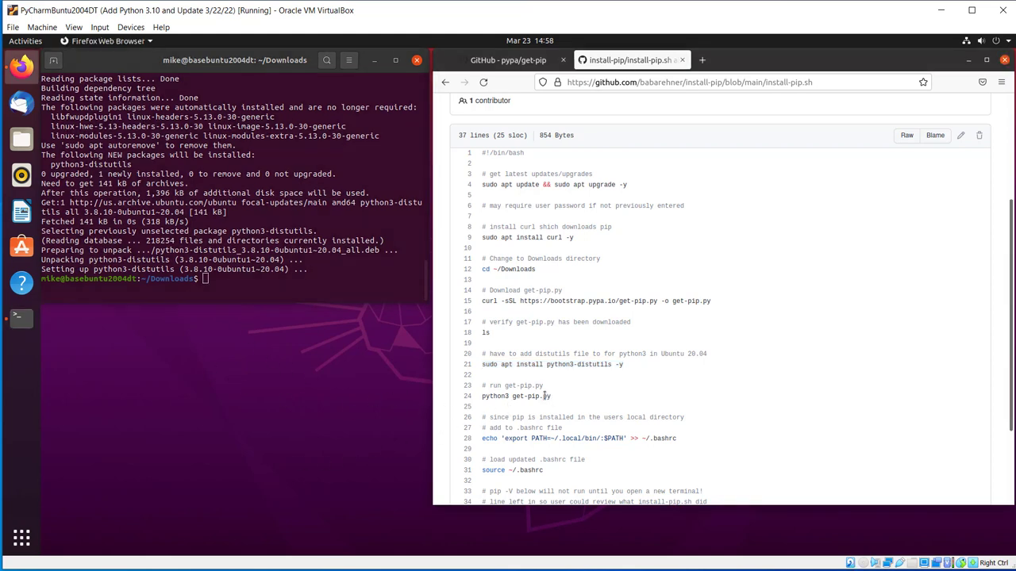
Run 'python3 get-pip.py' to install pip 22.0.4, setuptools and wheel.
double_click(515, 396)
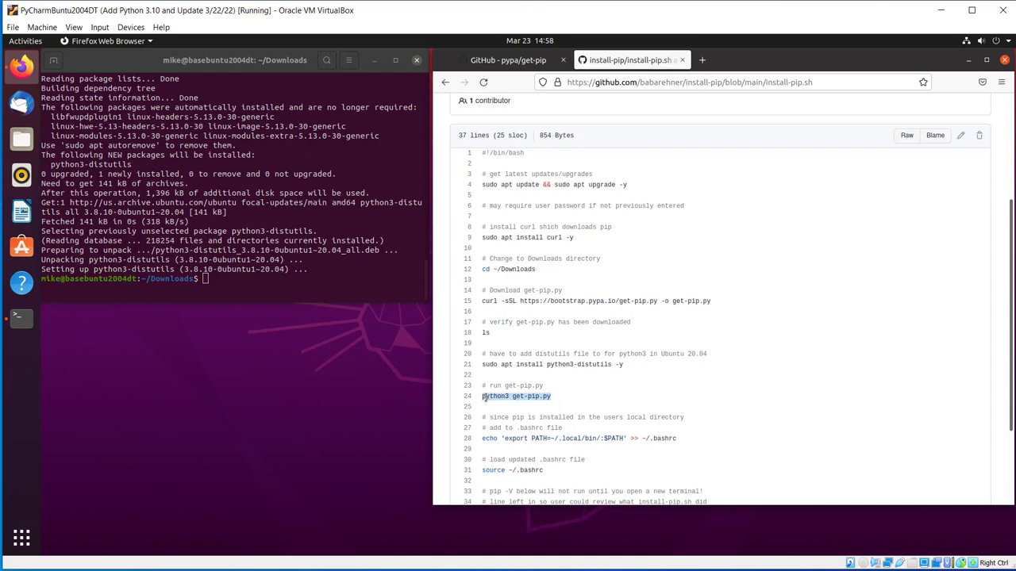
right_click(515, 396)
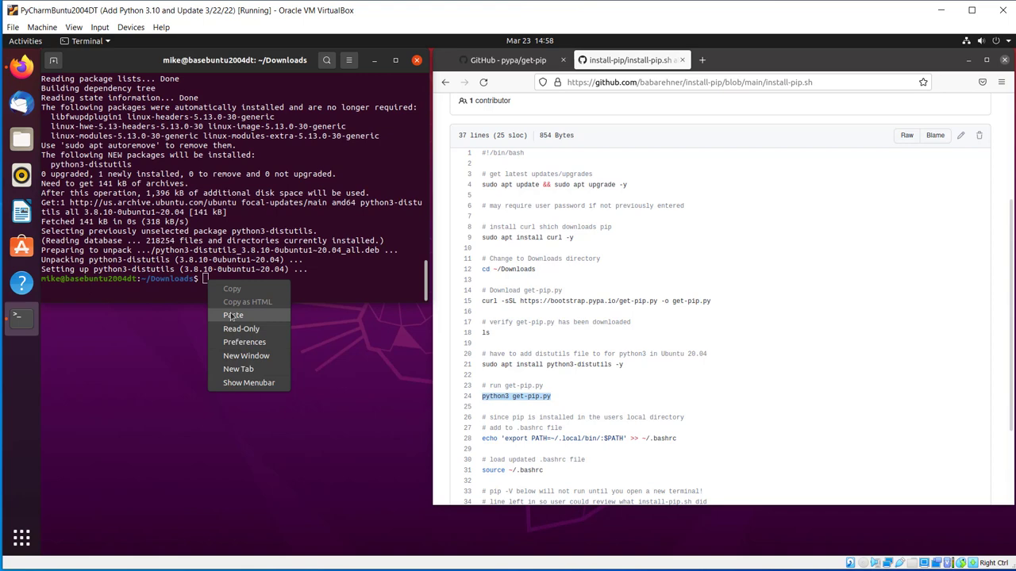
left_click(233, 315)
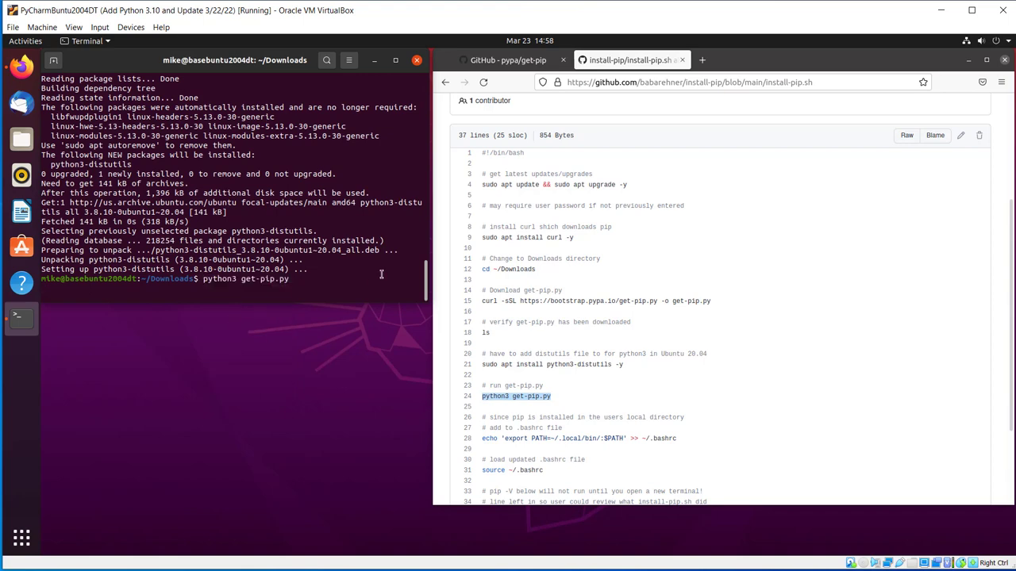
key("Return")
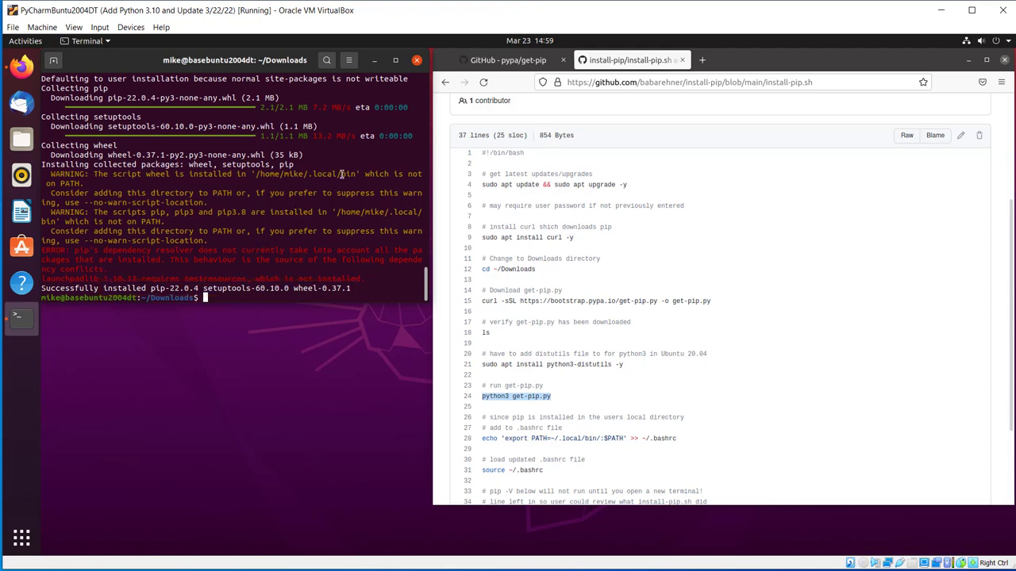
mouse_move(297, 185)
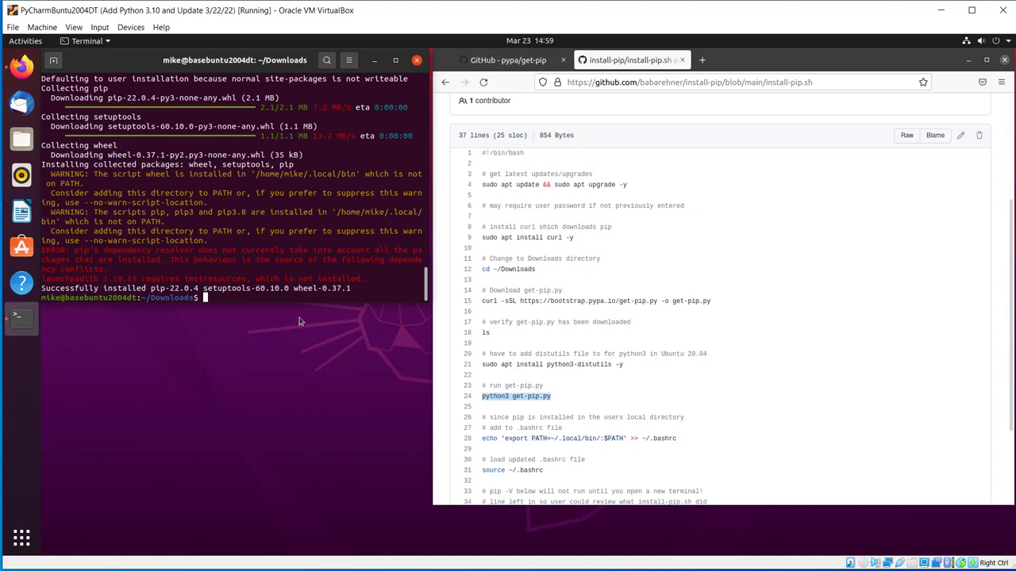
mouse_move(383, 421)
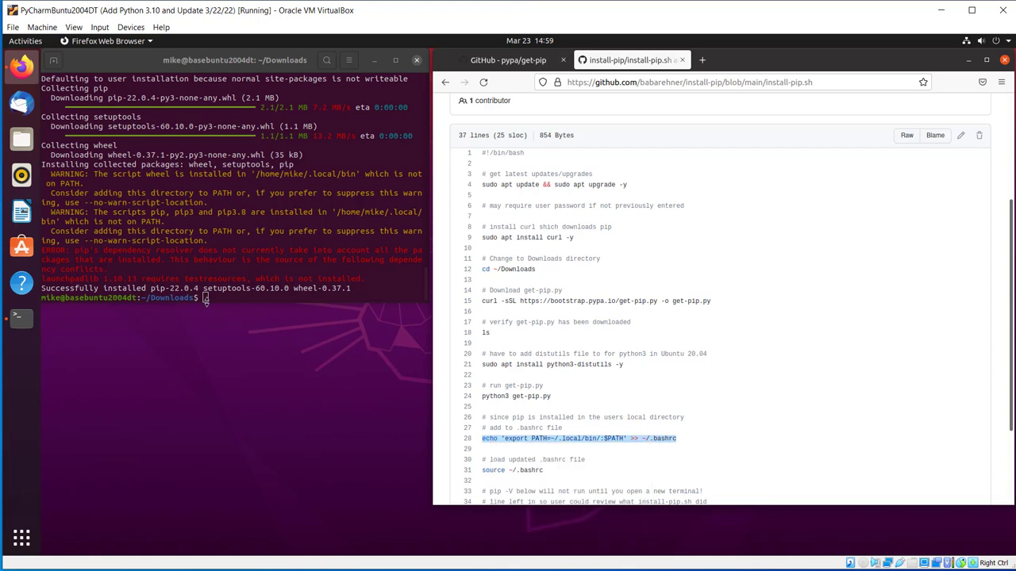
Append the ~/.local/bin PATH export line to .bashrc with the script's echo command.
right_click(205, 298)
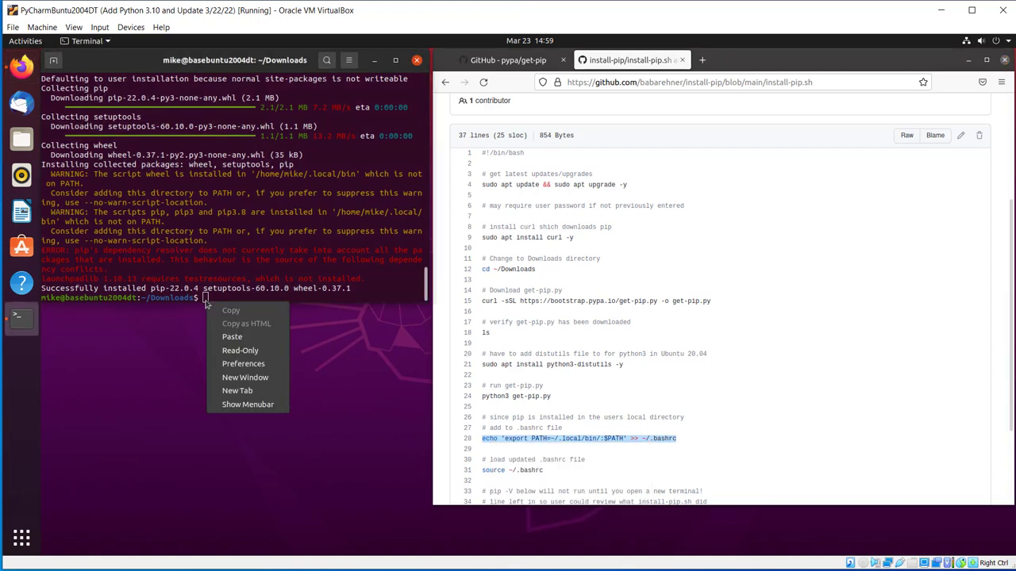
left_click(231, 337)
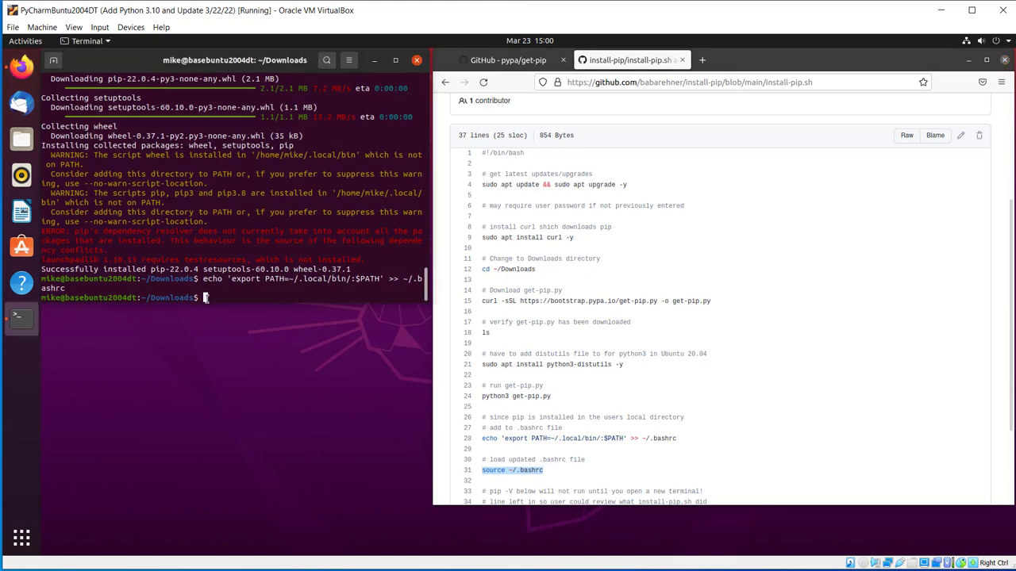
right_click(204, 297)
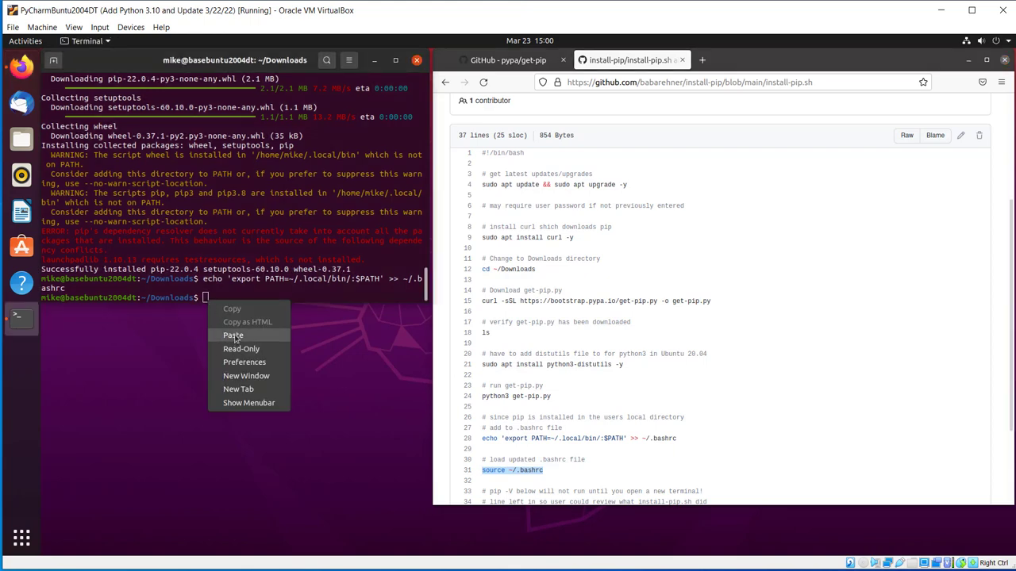
Reload the shell configuration with 'source ~/.bashrc'.
left_click(233, 335)
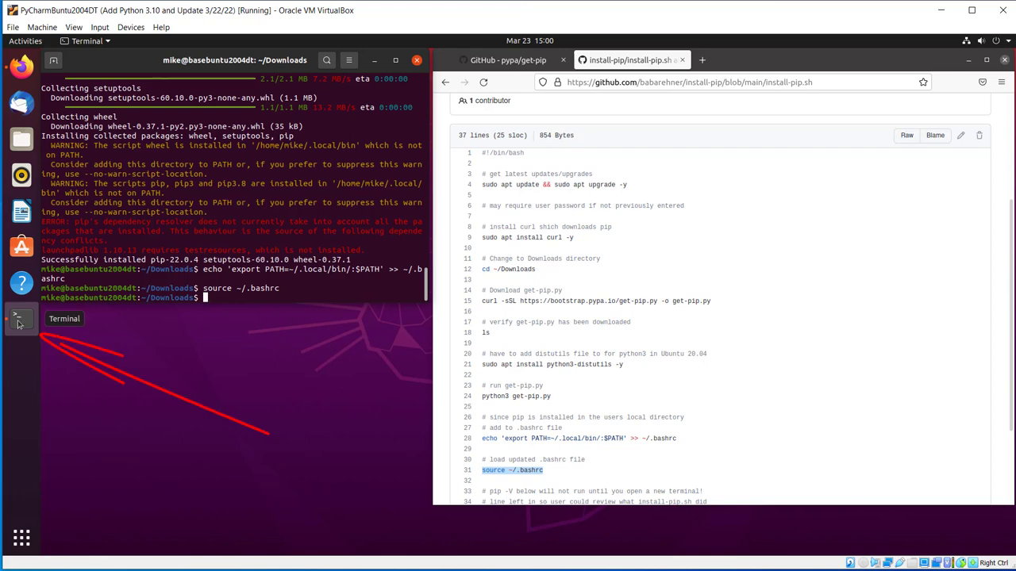
right_click(20, 318)
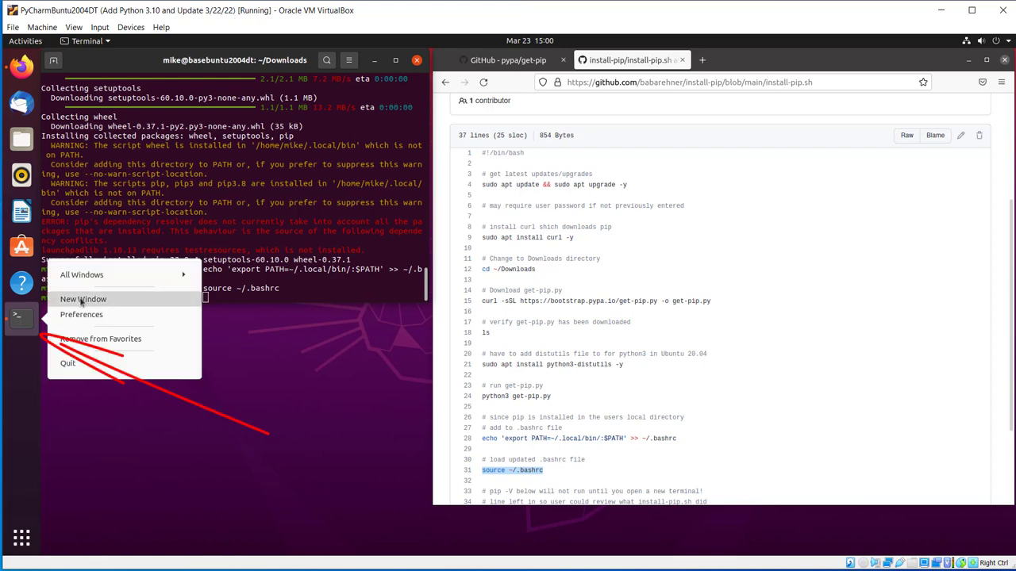
In a new terminal window, check 'pip -V' and move into ~/.local/bin.
left_click(83, 299)
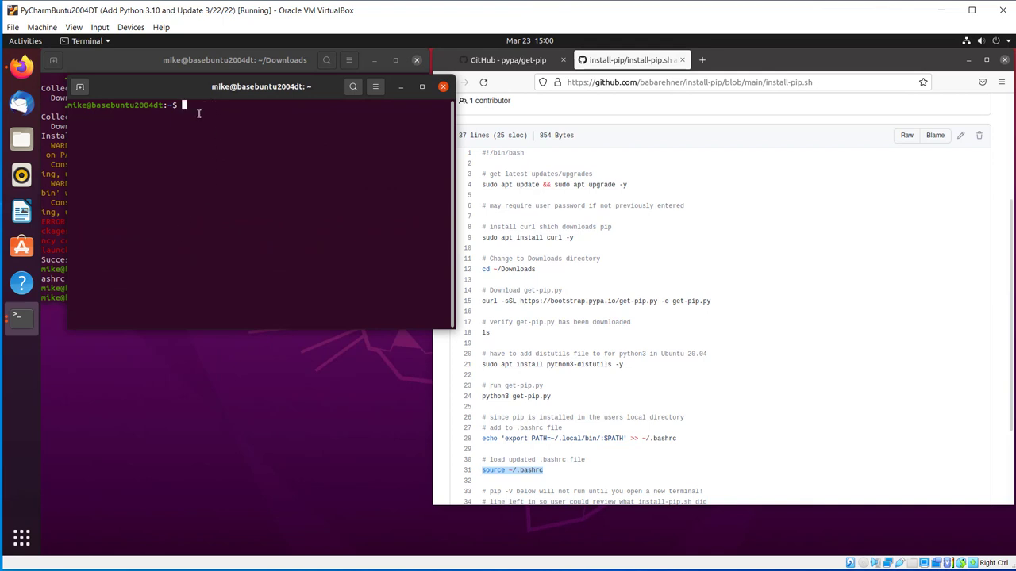
type("pip -V")
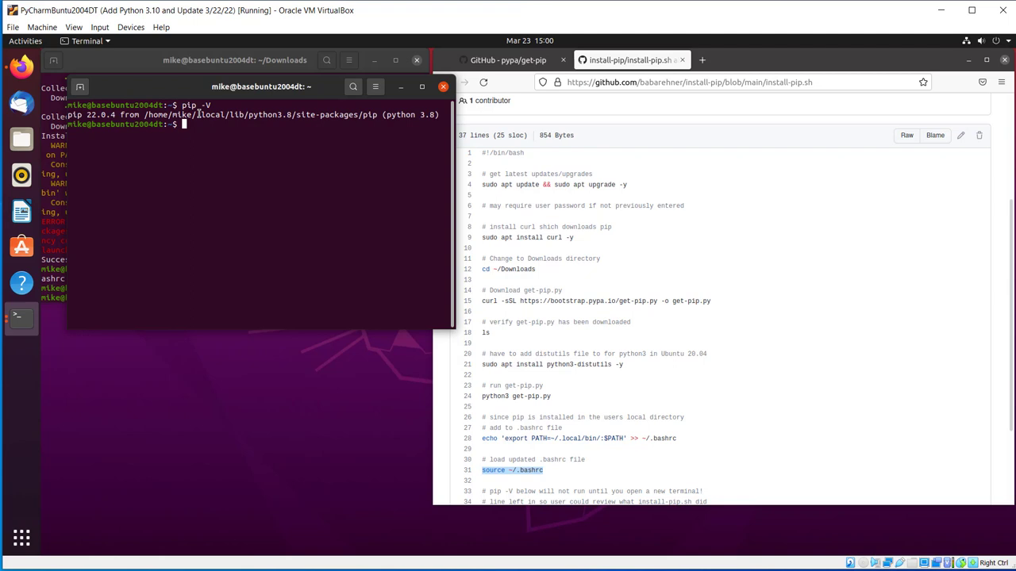
type("cd")
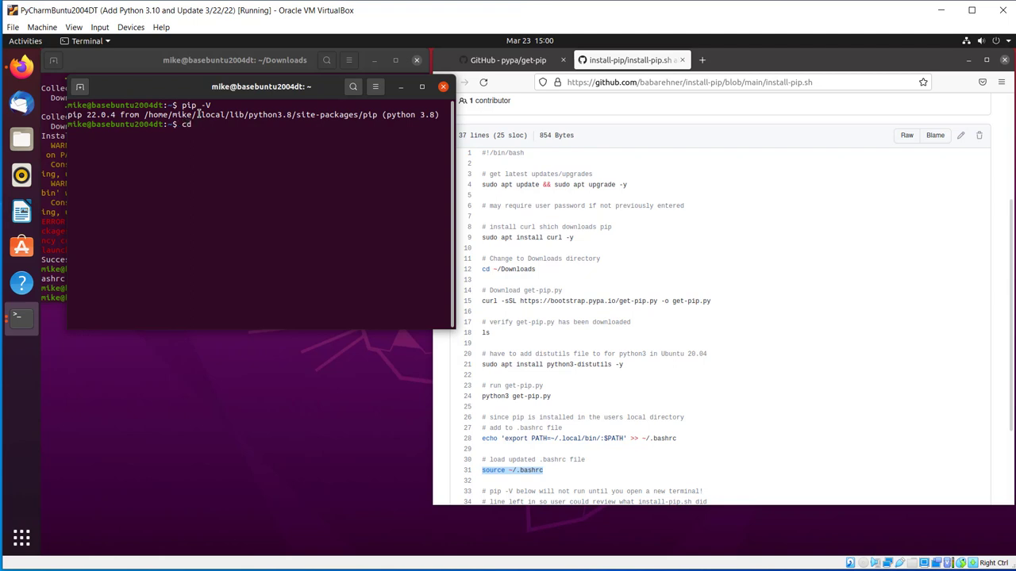
type(".local/")
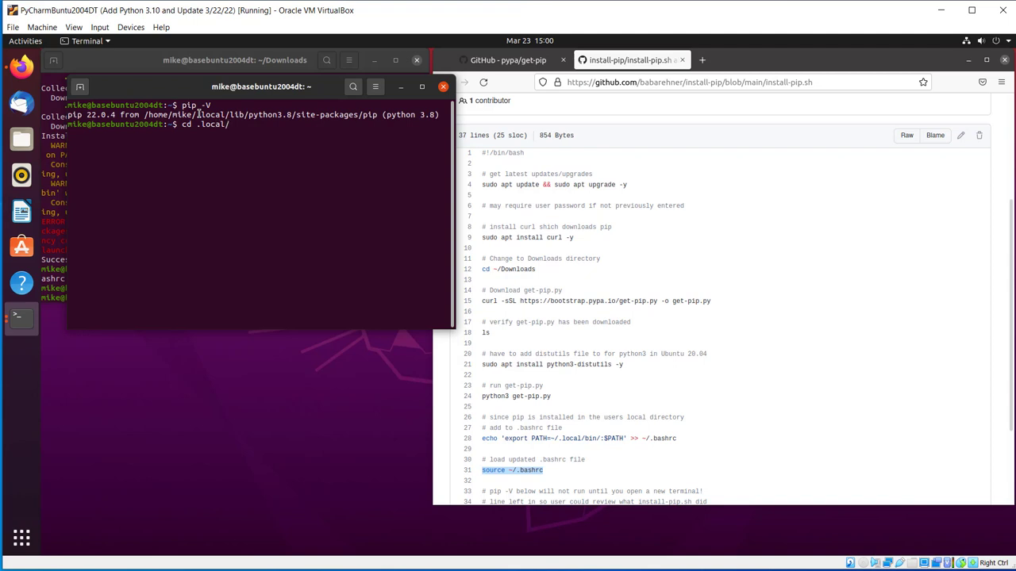
type("bin")
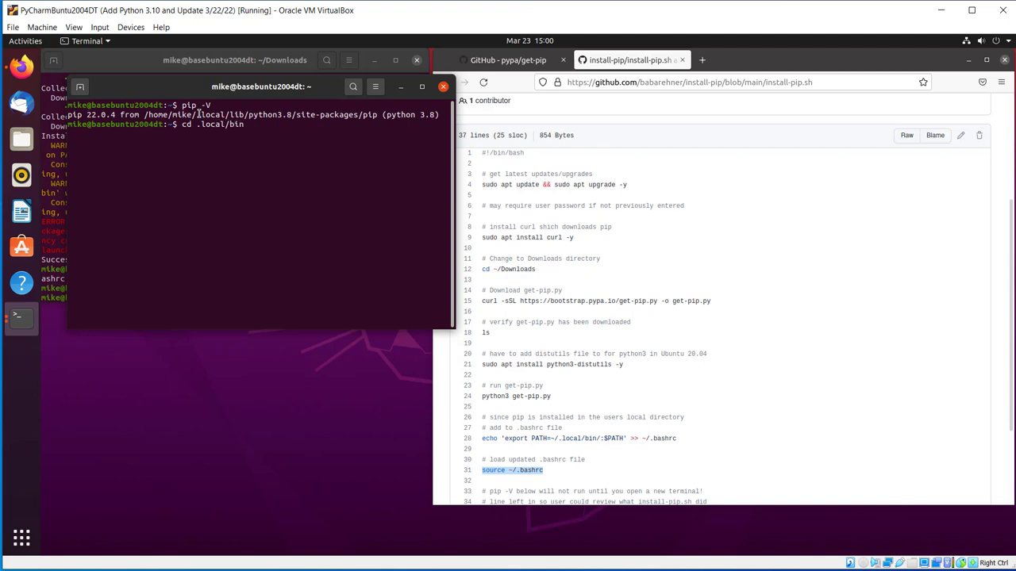
key("Return")
type("ls")
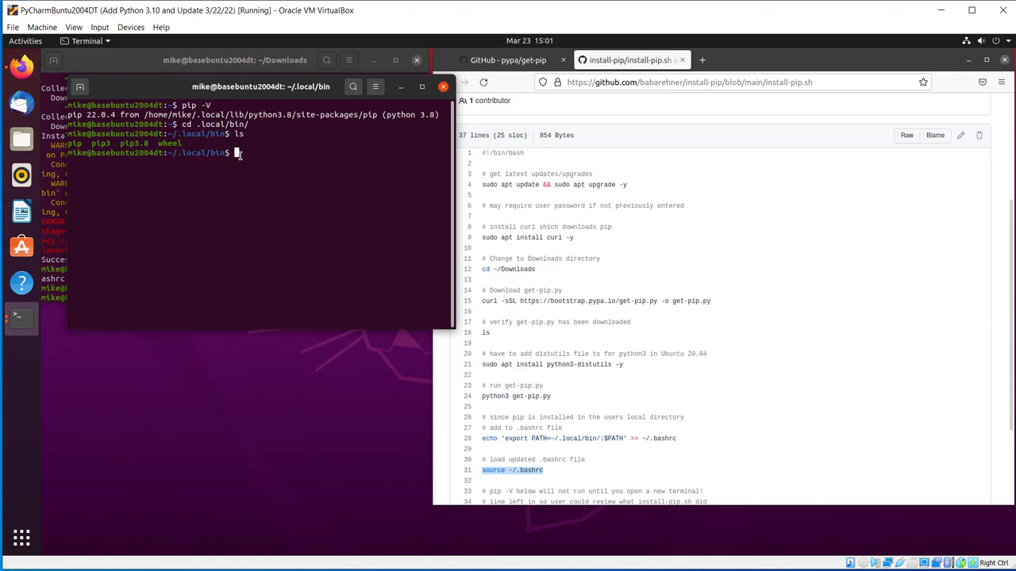
Verify pip -V, pip3 -V and pip3.8 -V each report pip 22.0.4.
type("pi")
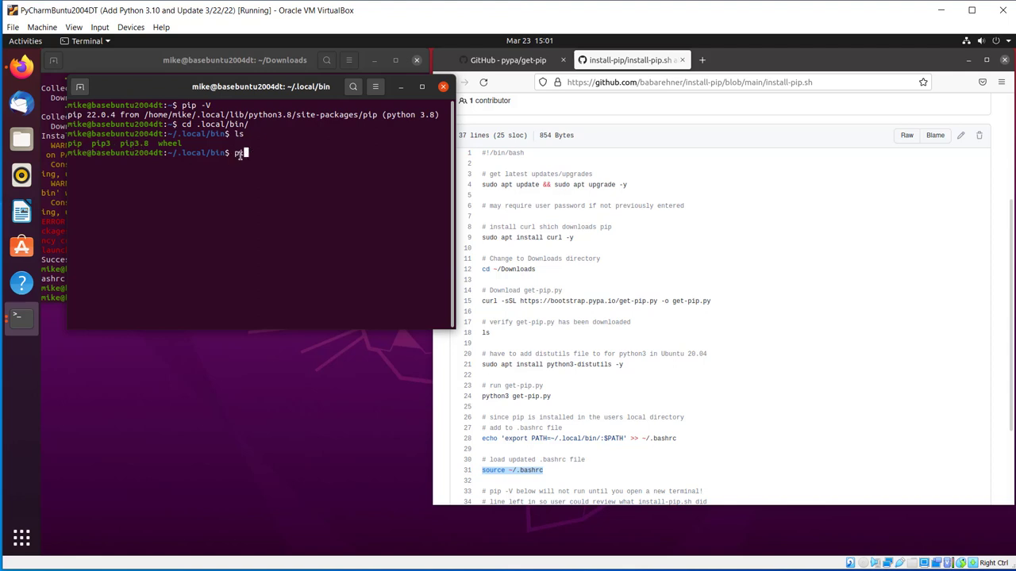
type("pip -V")
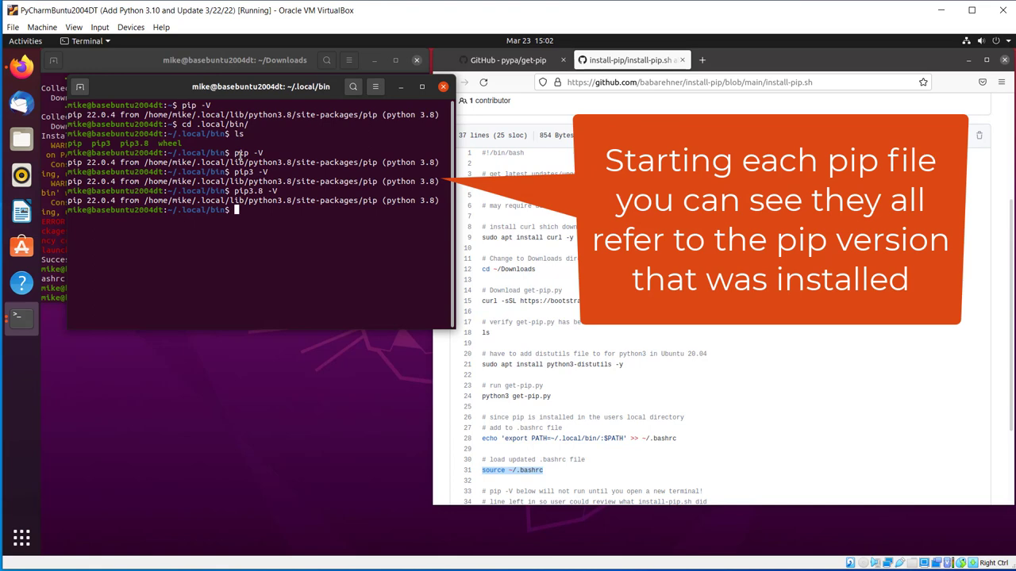
type("pip")
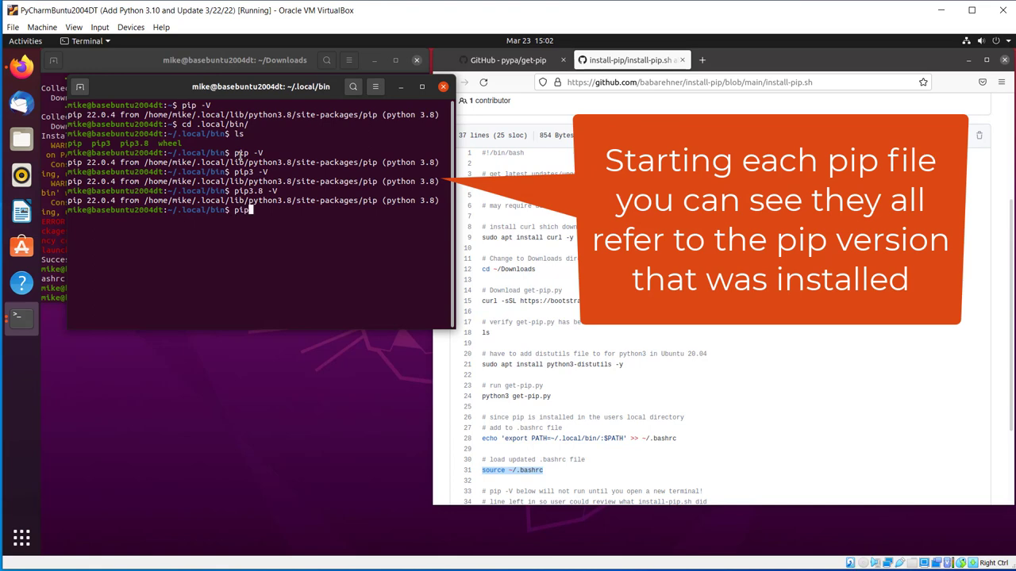
type("install noteb")
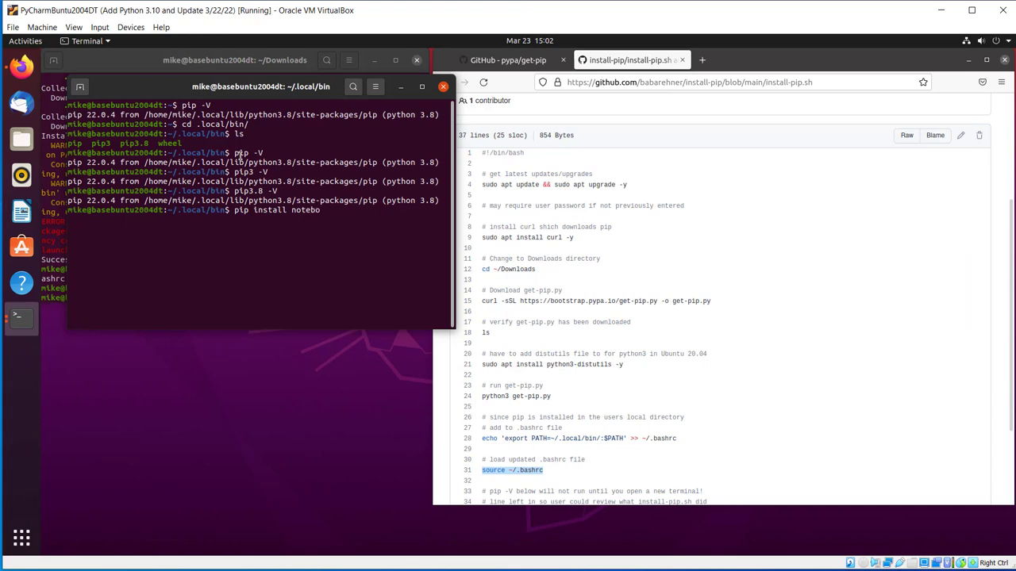
Run 'pip install notebook', list ~/.local/bin, and launch 'jupyter notebook'.
type("ok")
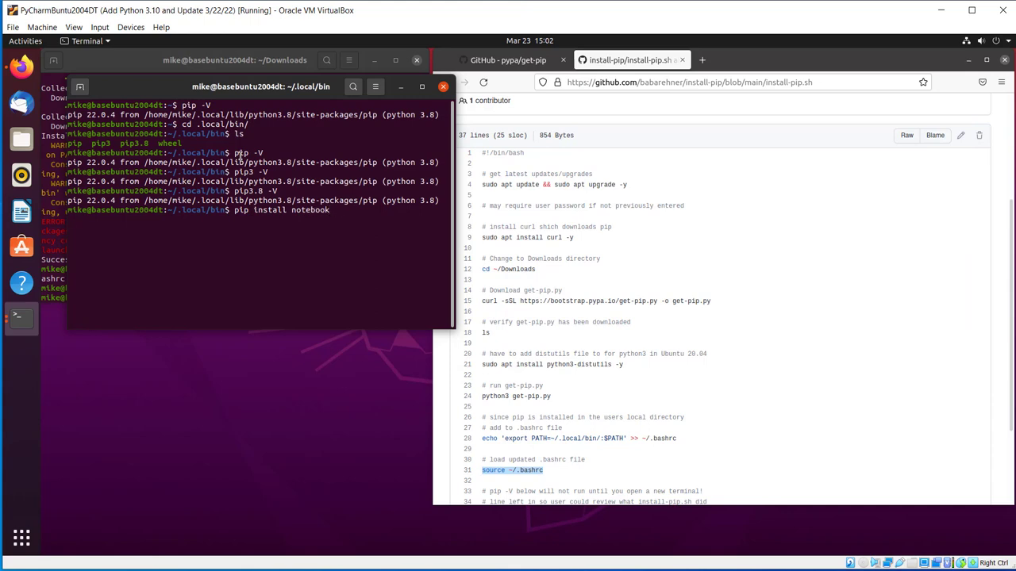
key("Return")
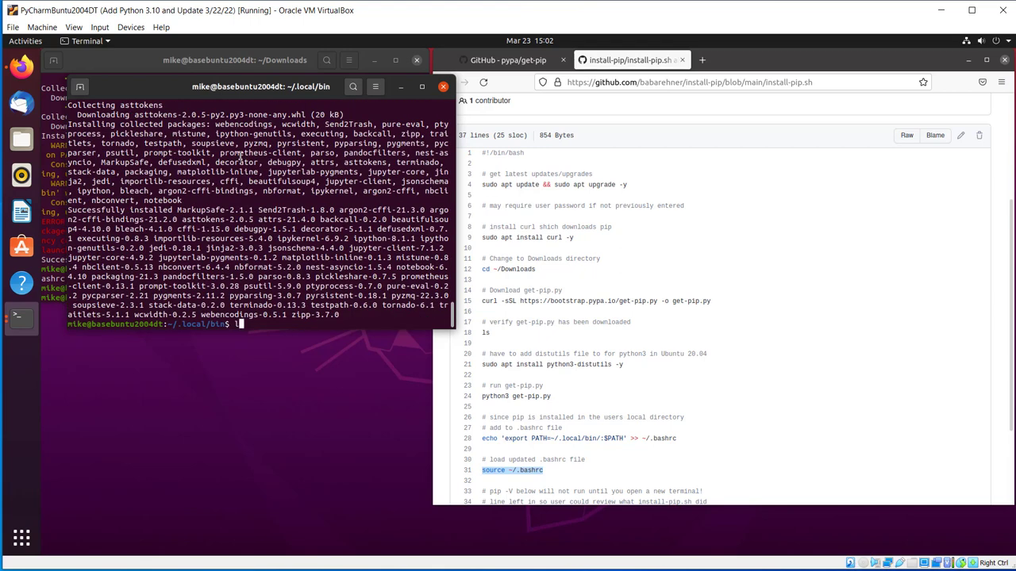
type("ls")
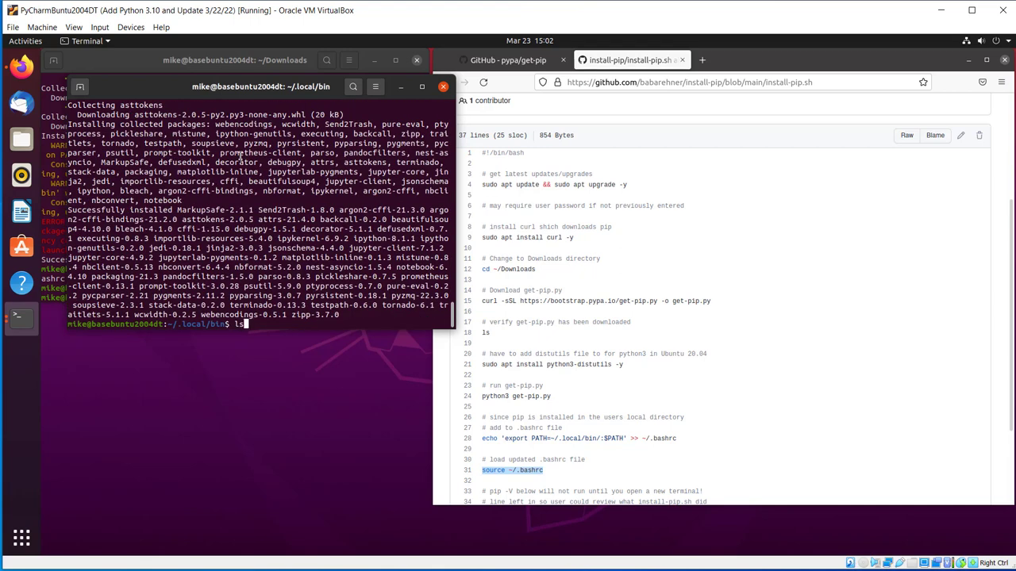
key("Return")
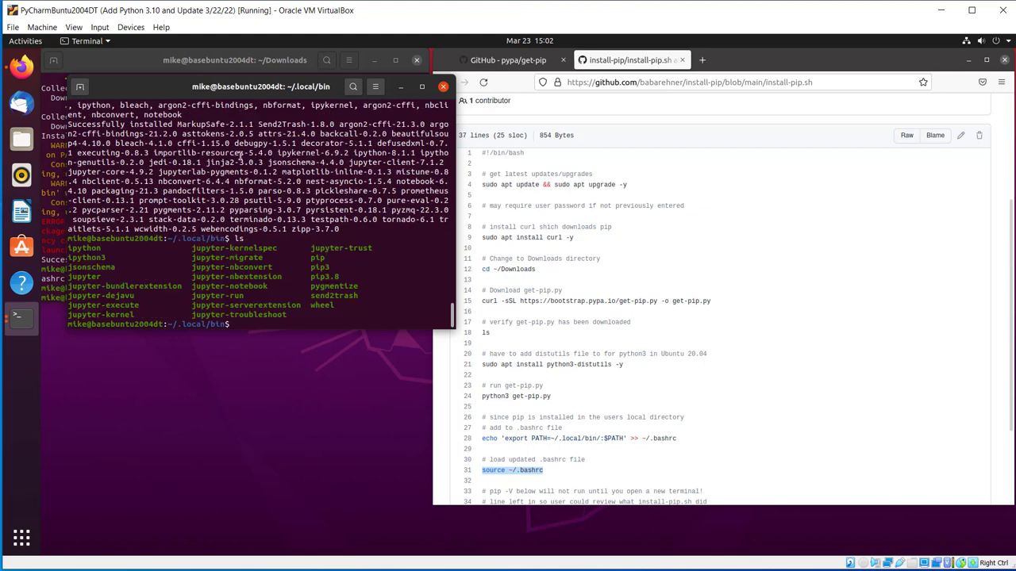
type("jupyter")
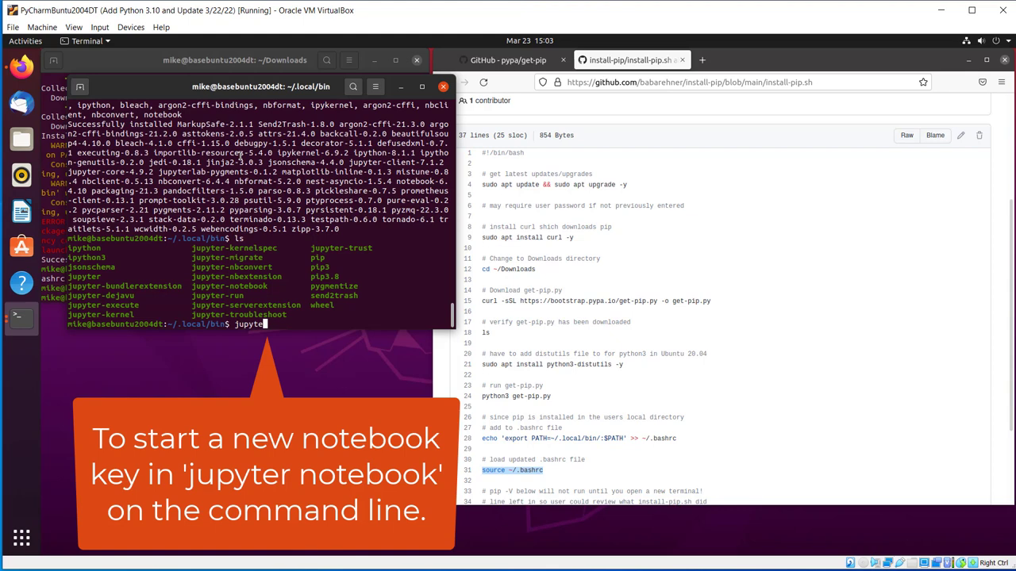
type("notebook")
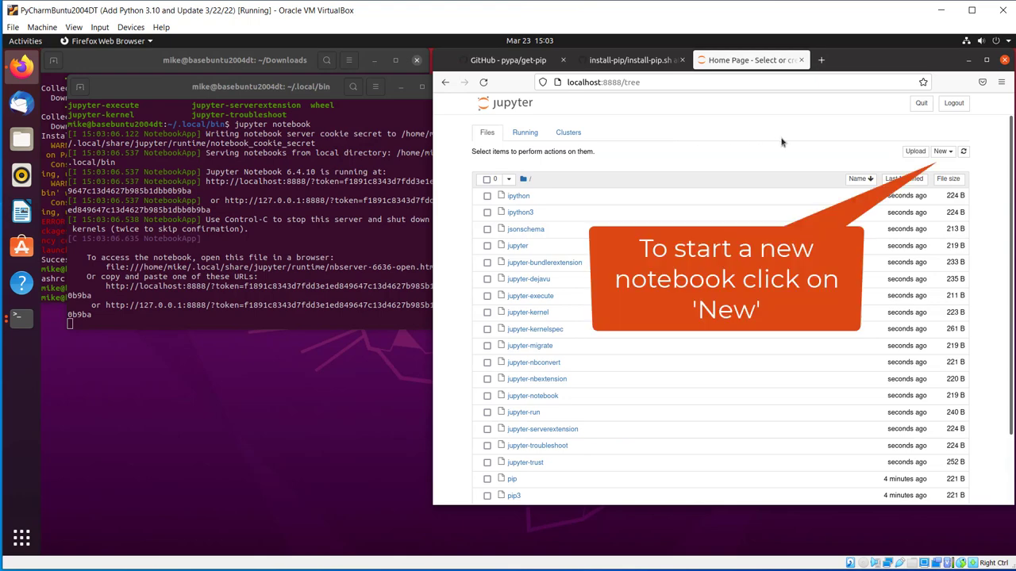
mouse_move(784, 147)
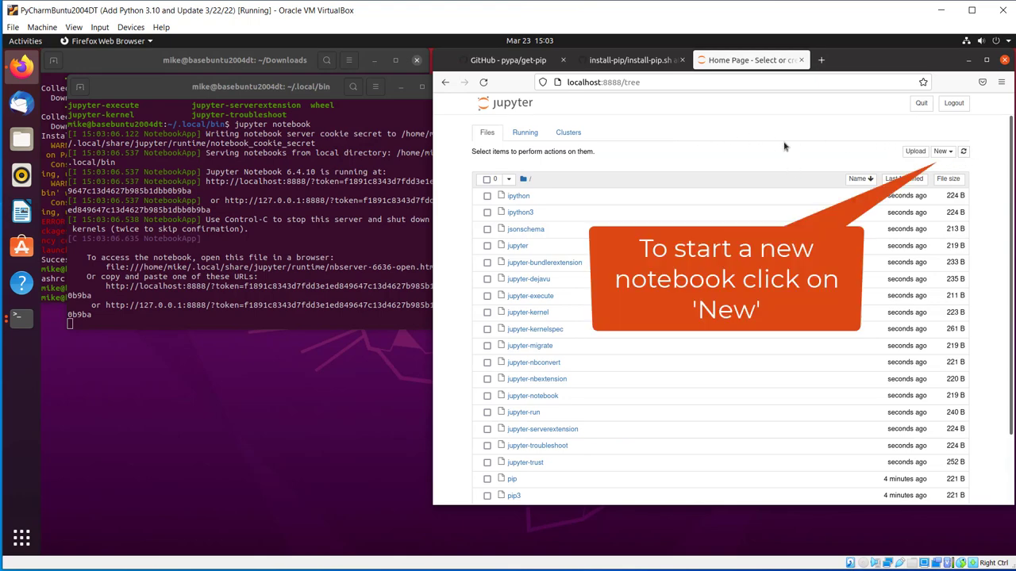
mouse_move(782, 146)
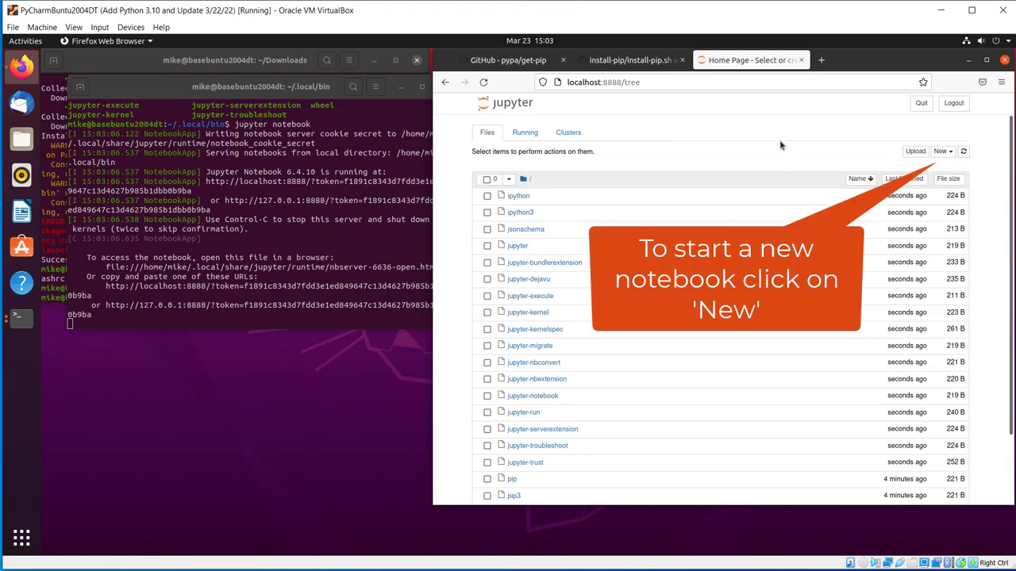
mouse_move(770, 145)
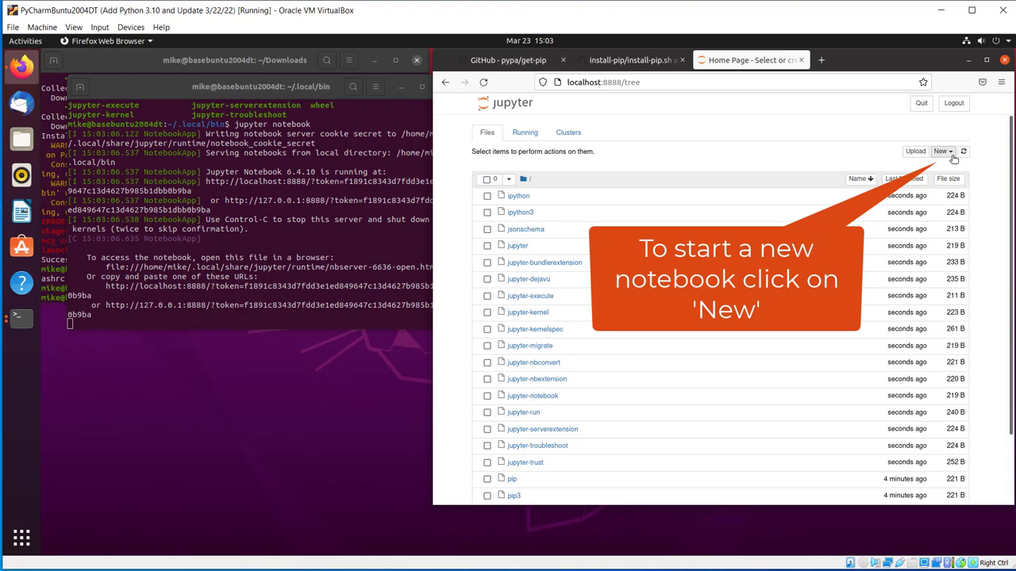
Create a new notebook from the New menu using the Python 3 (ipykernel) kernel.
left_click(942, 151)
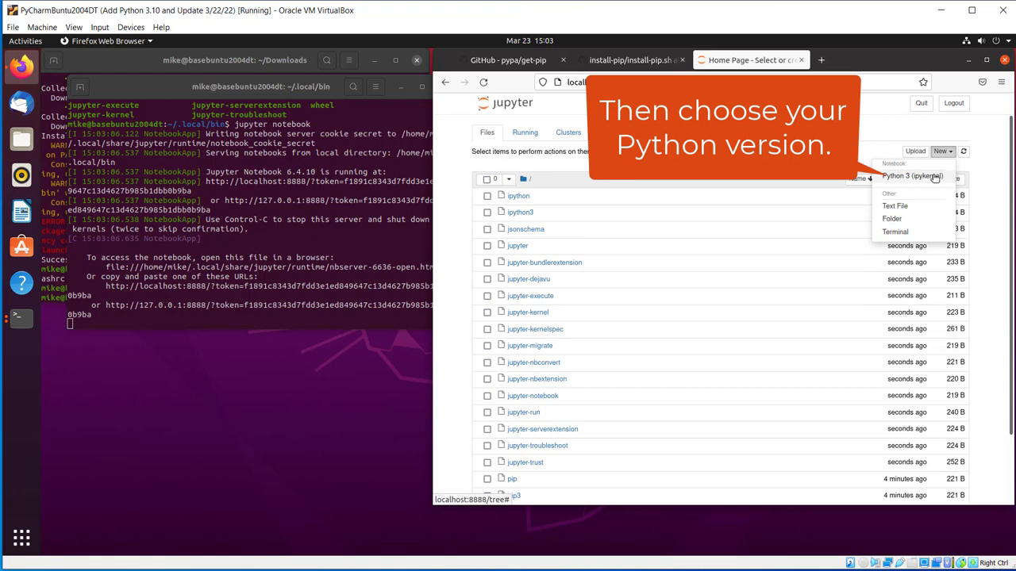
left_click(911, 175)
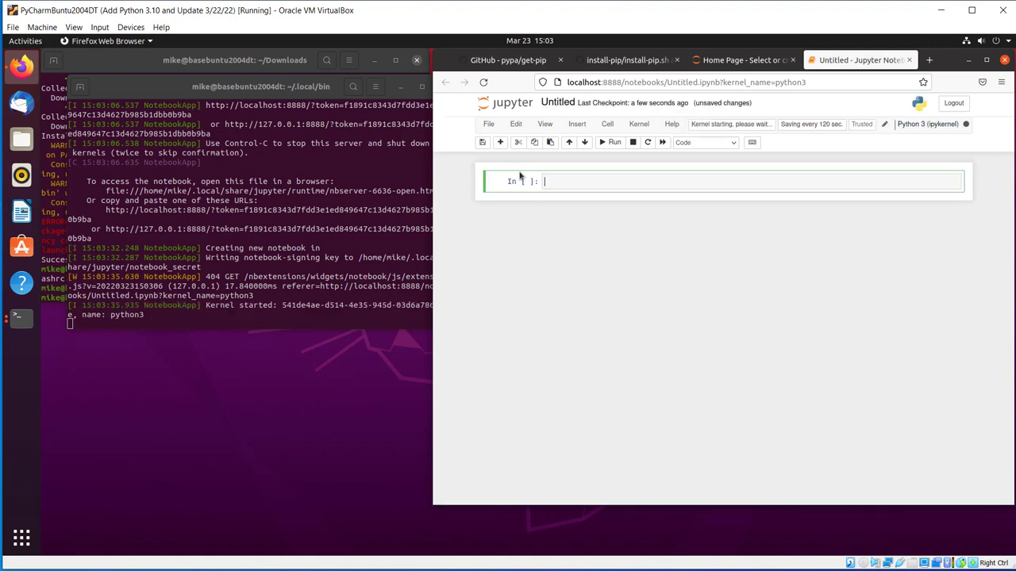
Run a cell setting t = 'jupyter notebook' and printing f"Hello World {t}".
type("t = 'jupyter notebook")
type("print(f\"")
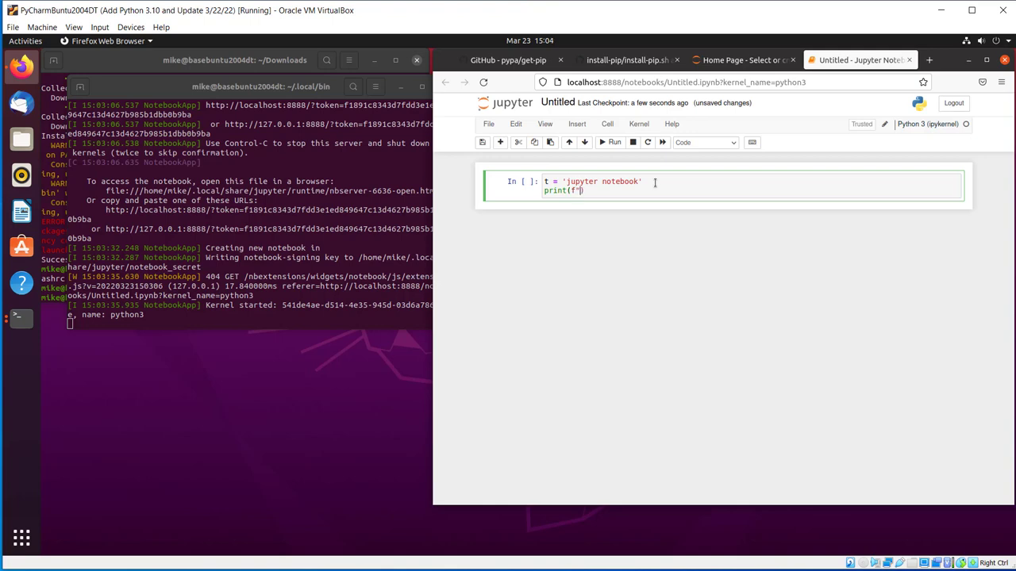
type("Hel")
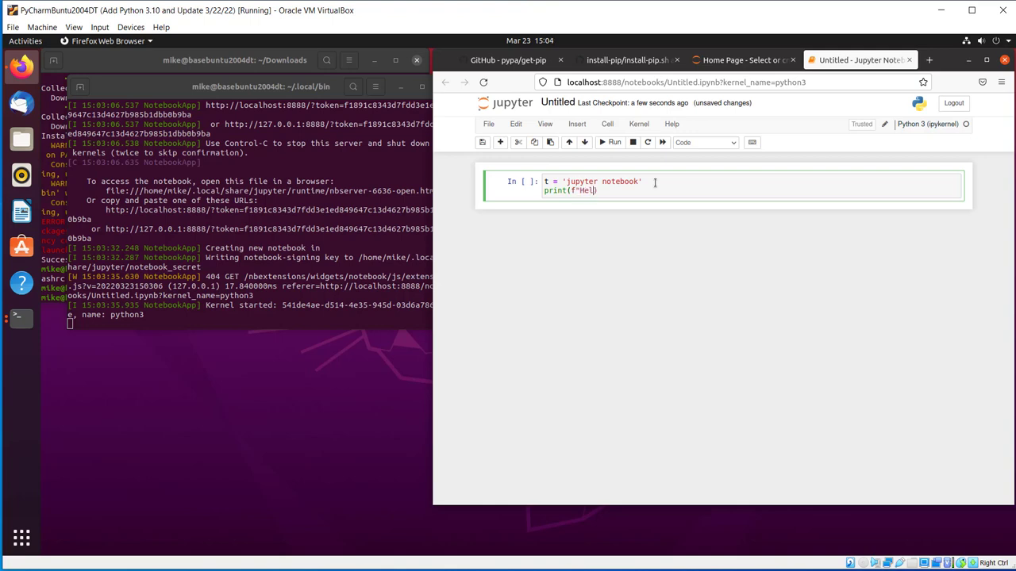
type("lo Worl")
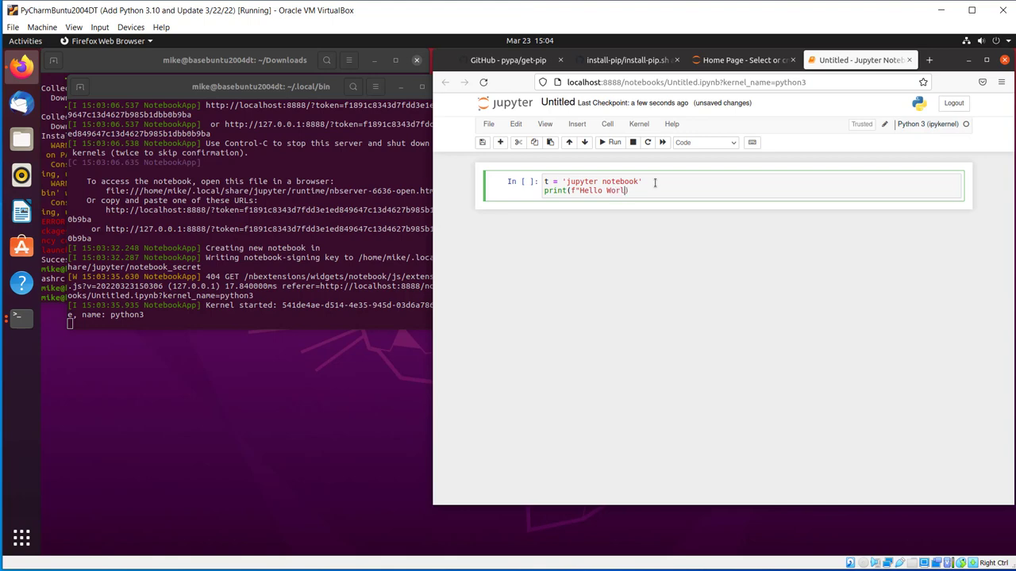
type("{t}")
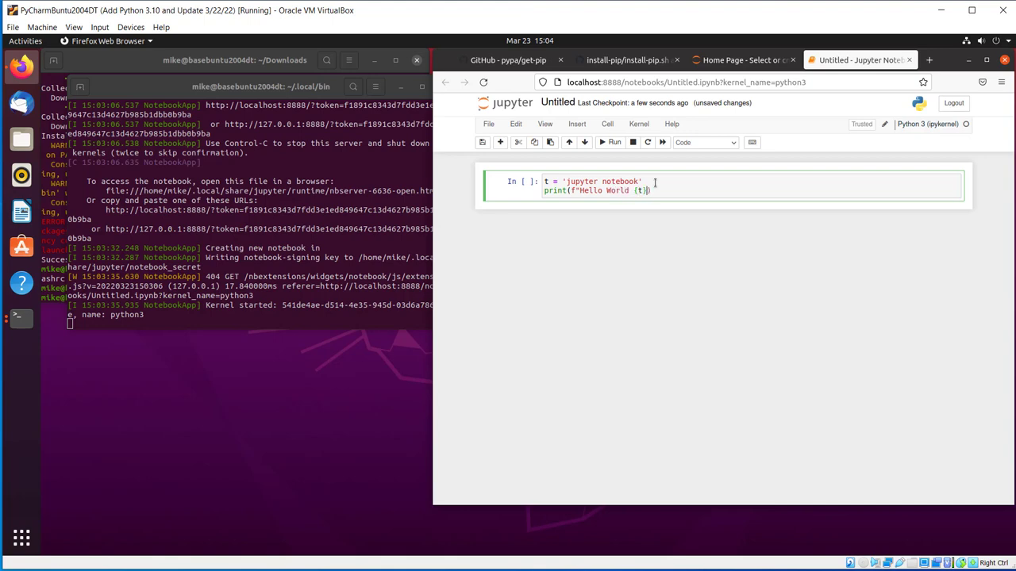
type("\"")
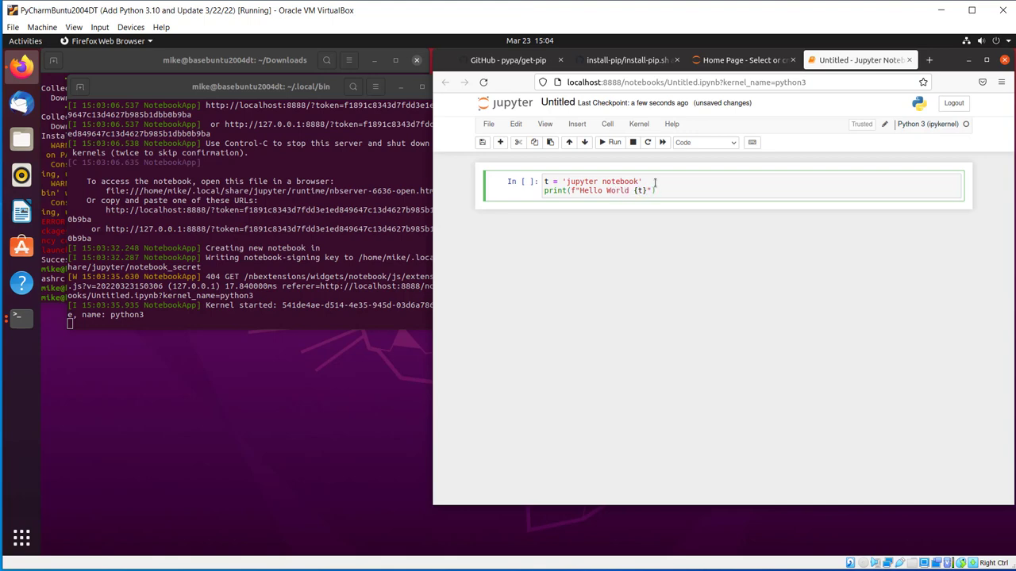
key("shift+enter")
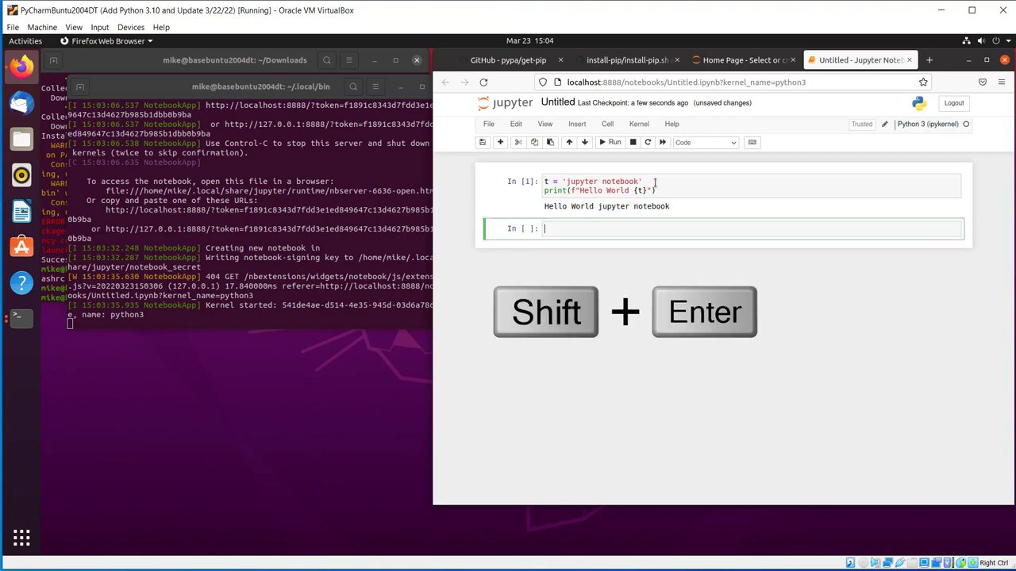